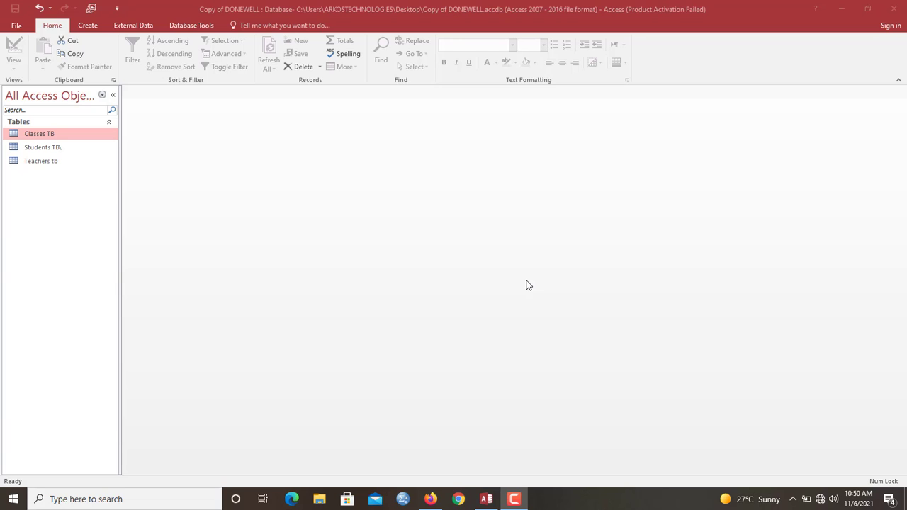
pyautogui.moveTo(51, 148)
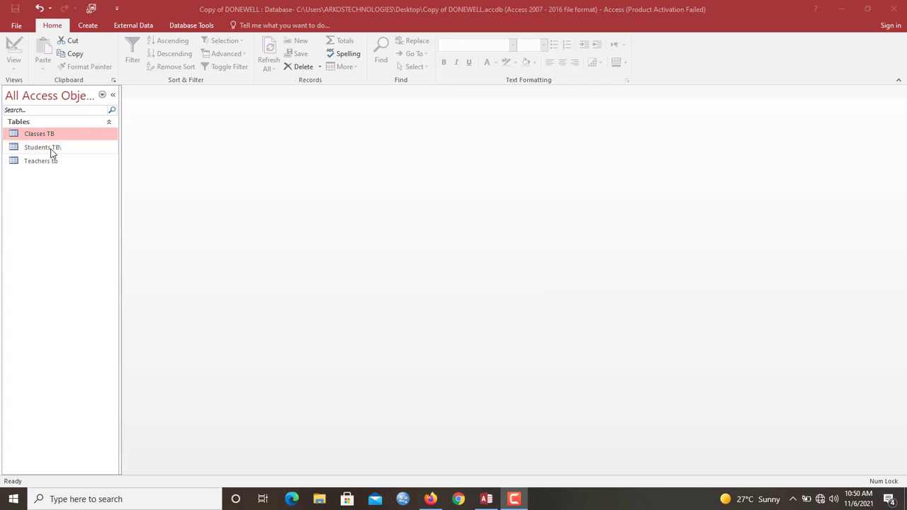
# Open the Students TB, Classes TB and Teachers tb tables and review Students and Classes records.
pyautogui.click(43, 146)
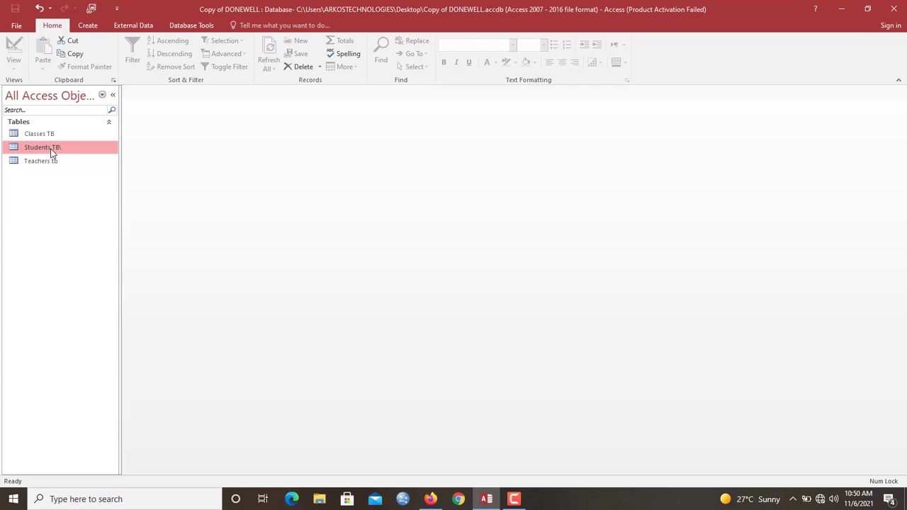
pyautogui.moveTo(43, 133)
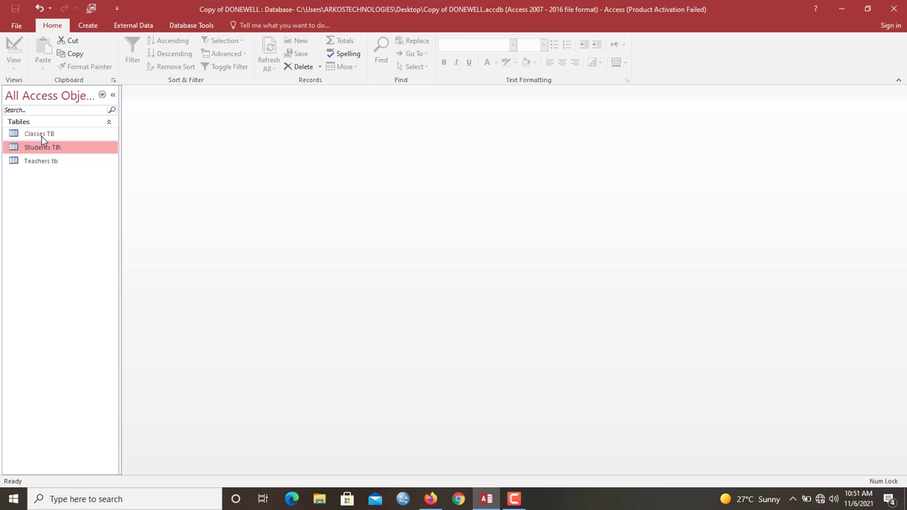
pyautogui.moveTo(42, 135)
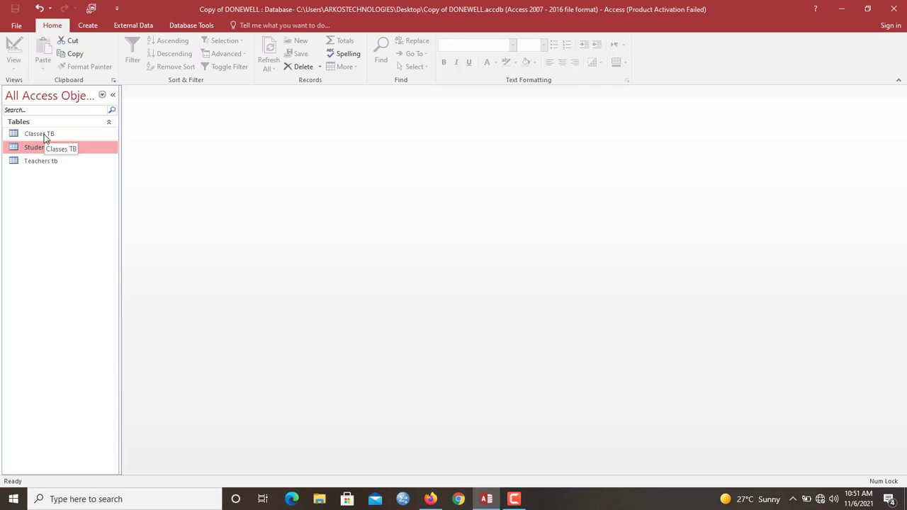
pyautogui.moveTo(43, 146)
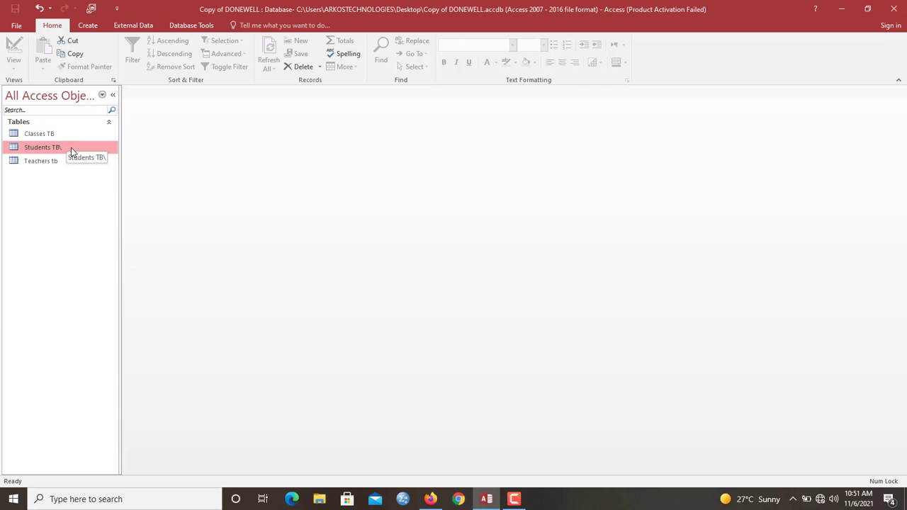
pyautogui.moveTo(54, 158)
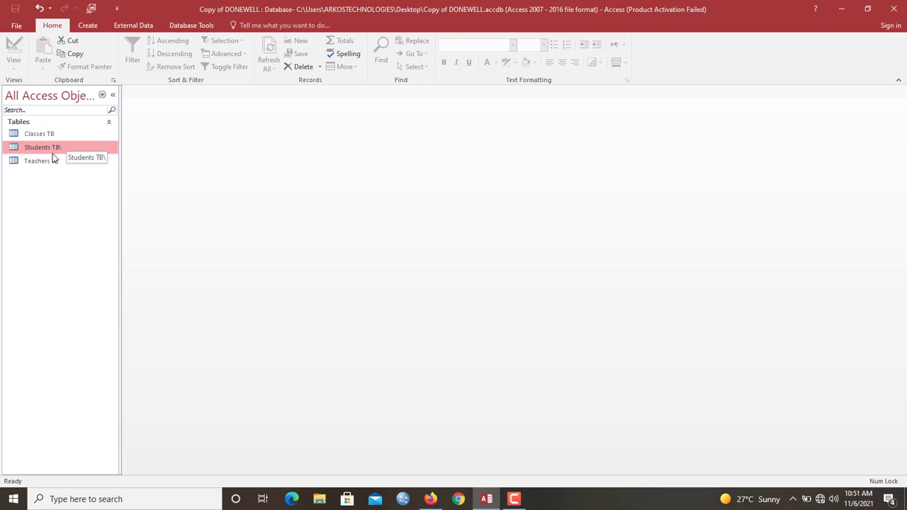
pyautogui.doubleClick(42, 146)
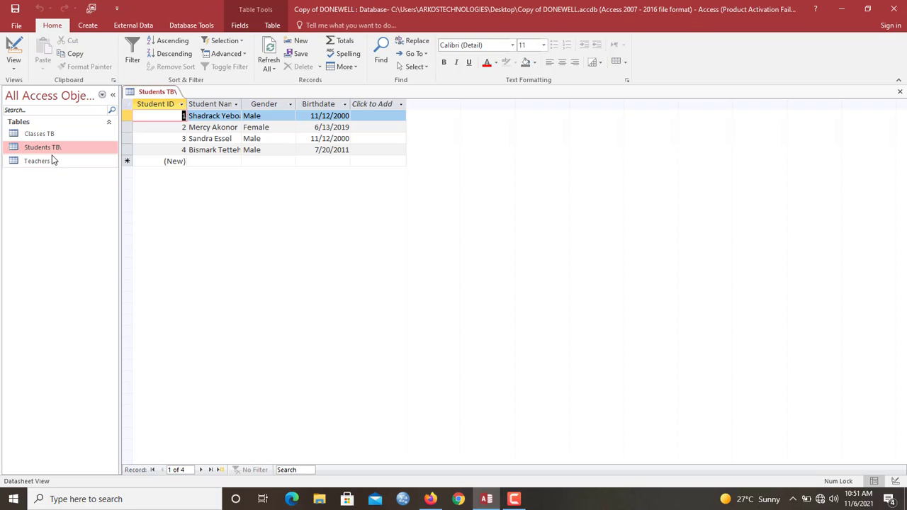
pyautogui.doubleClick(39, 133)
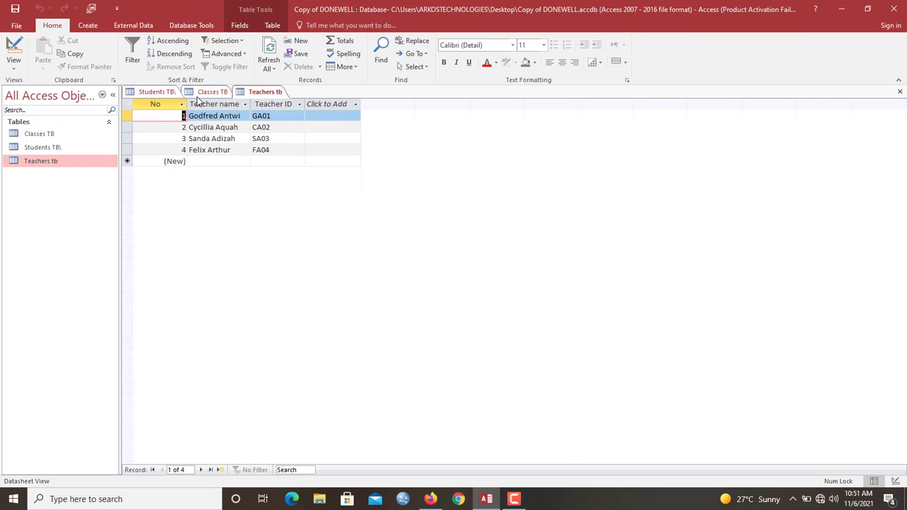
pyautogui.click(153, 91)
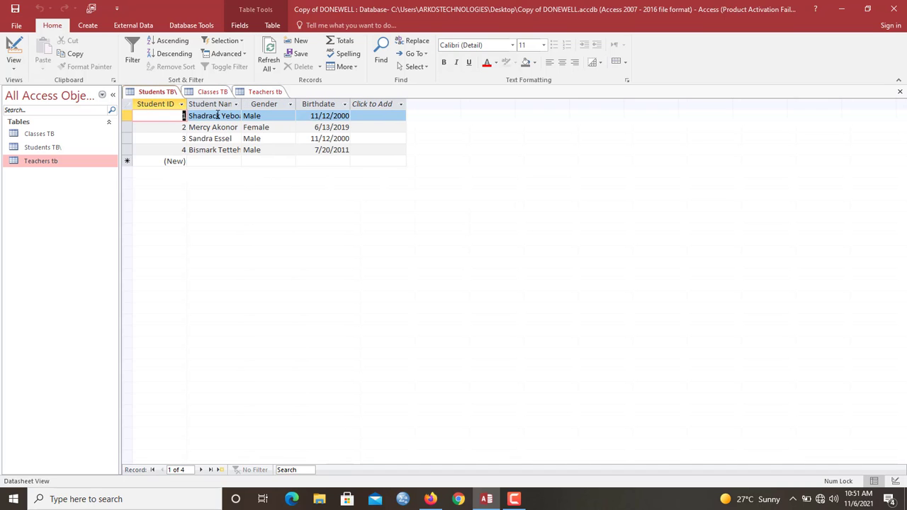
pyautogui.moveTo(366, 113)
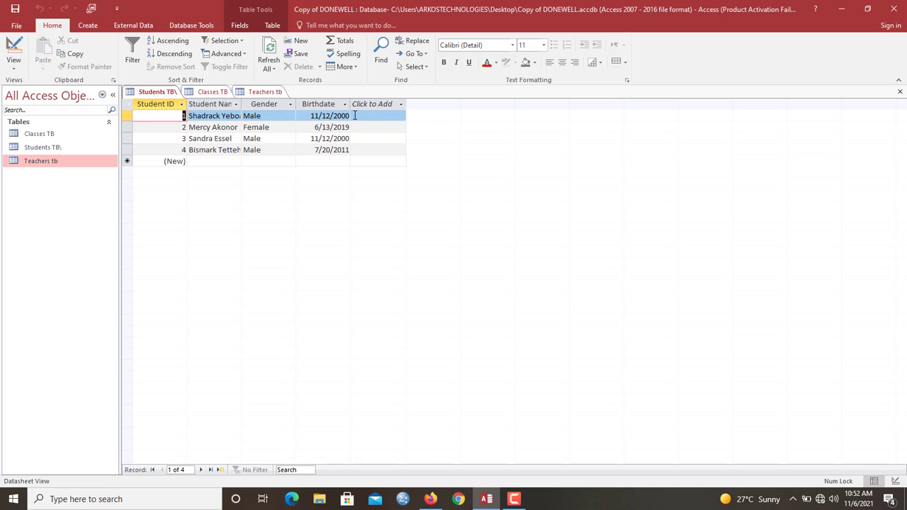
pyautogui.click(207, 91)
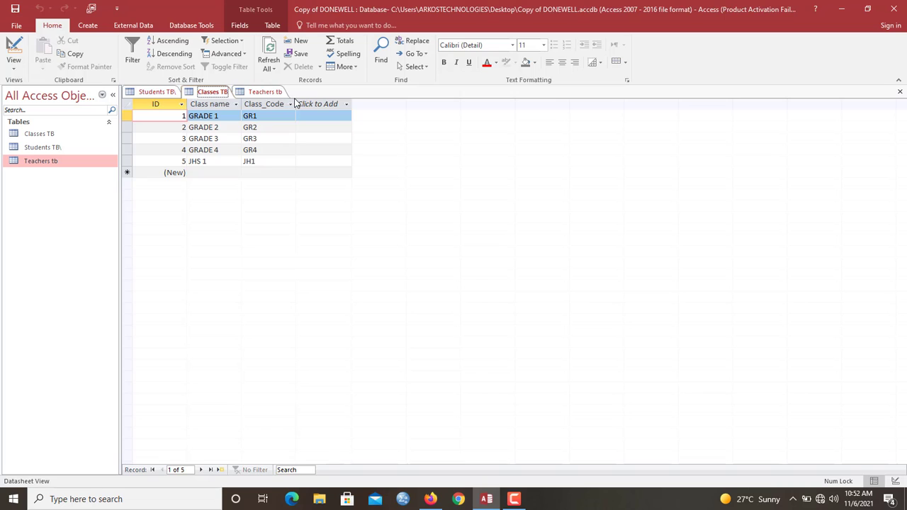
pyautogui.click(156, 91)
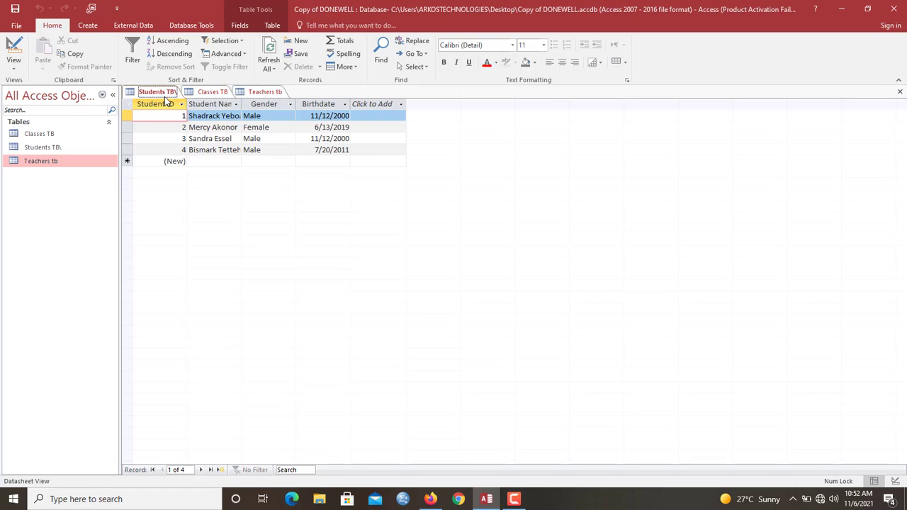
# Review Teachers tb, return to Classes TB and select its Class_Code column.
pyautogui.click(213, 91)
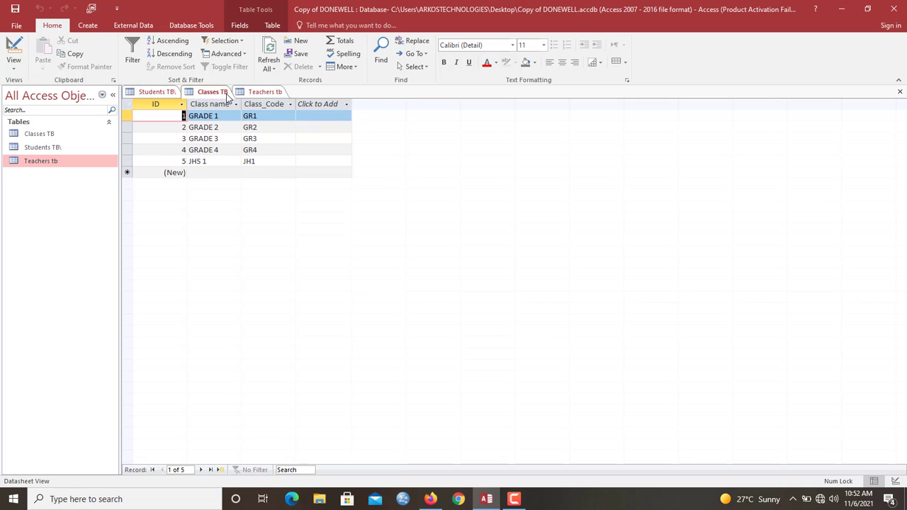
pyautogui.click(264, 91)
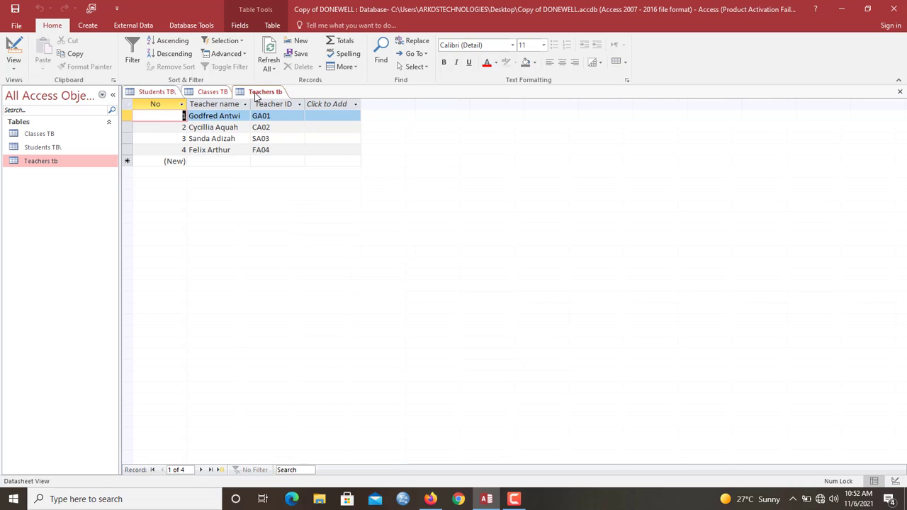
pyautogui.click(212, 91)
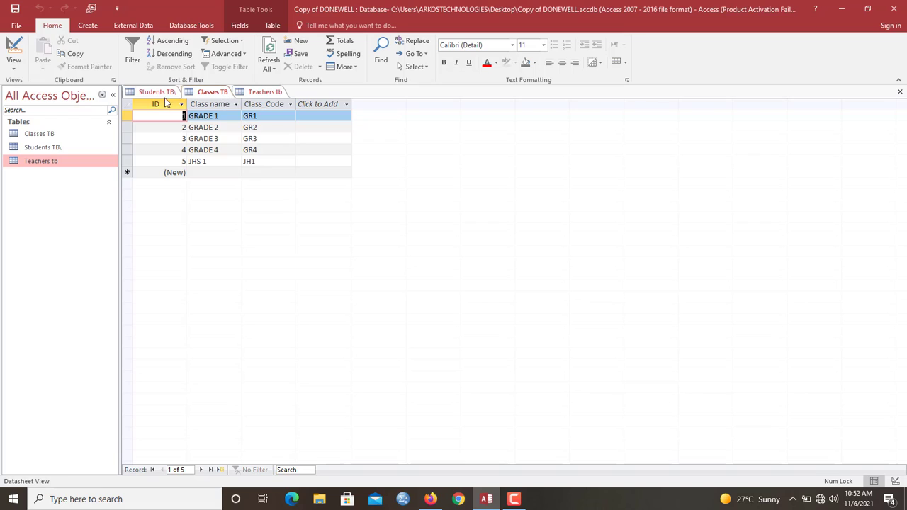
pyautogui.moveTo(162, 103)
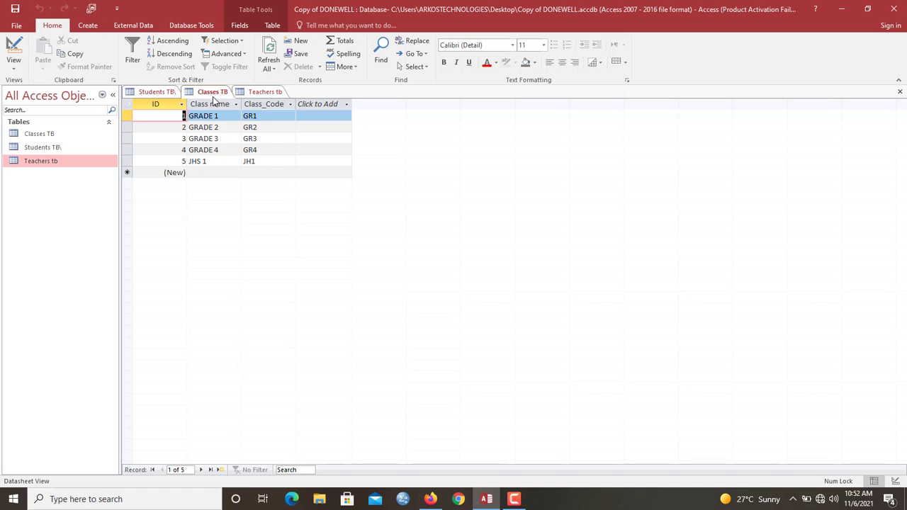
pyautogui.click(153, 91)
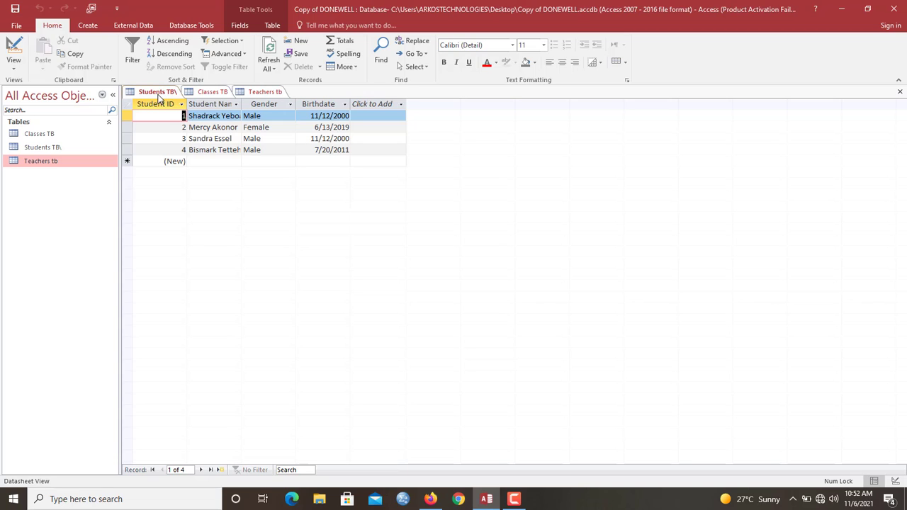
pyautogui.click(213, 91)
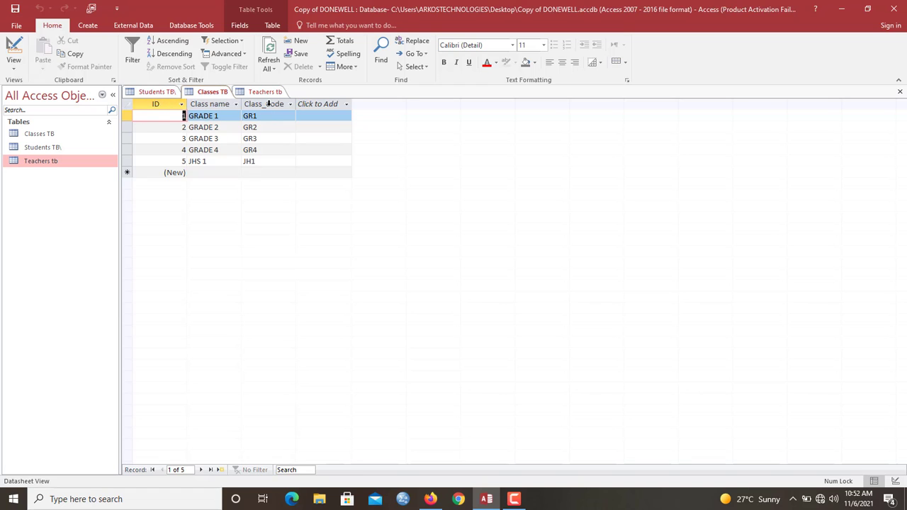
pyautogui.click(264, 104)
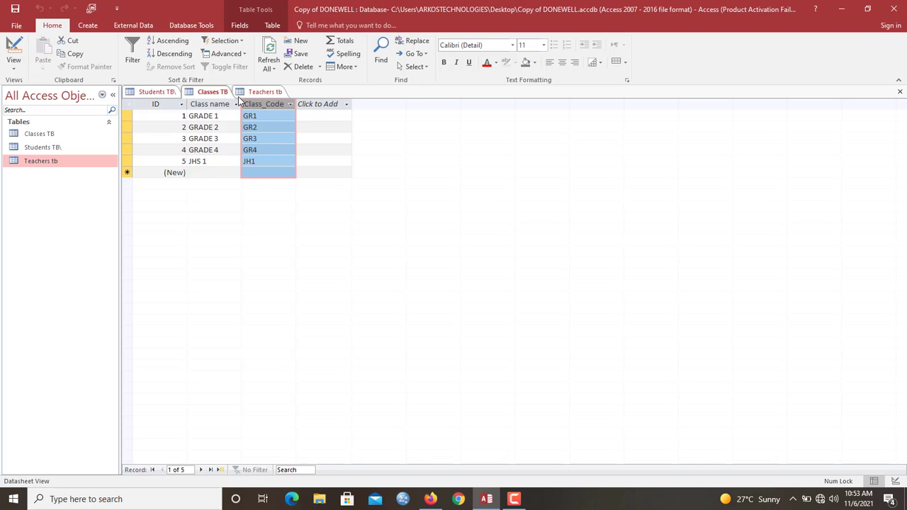
# In Classes TB design view set Class_Code Required to Yes and test existing data.
pyautogui.rightClick(212, 91)
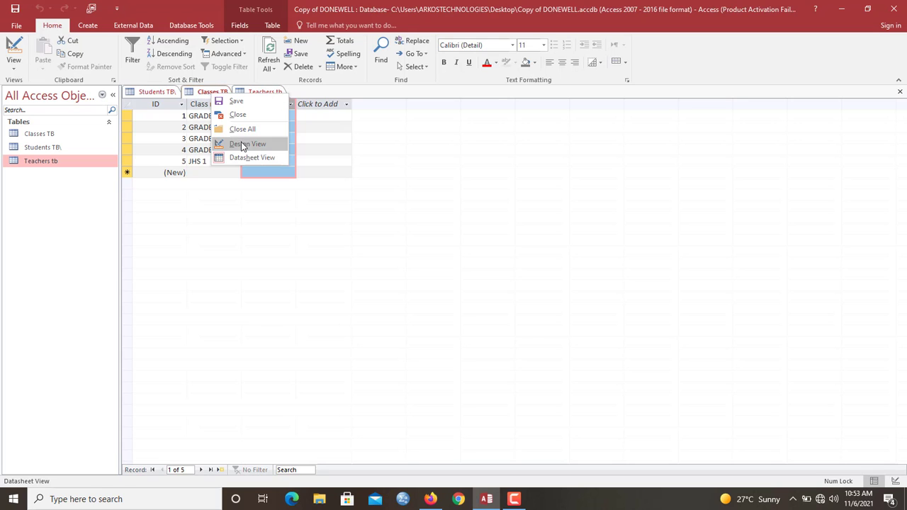
pyautogui.click(248, 145)
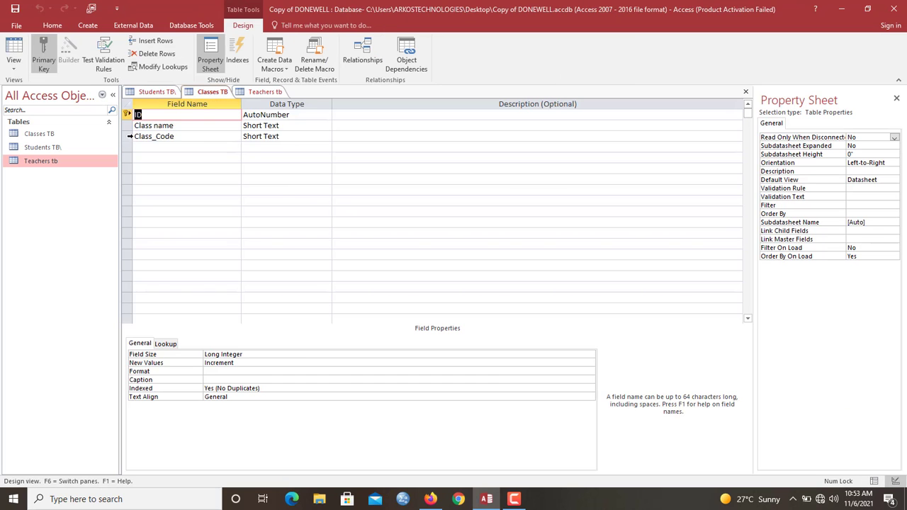
pyautogui.click(153, 136)
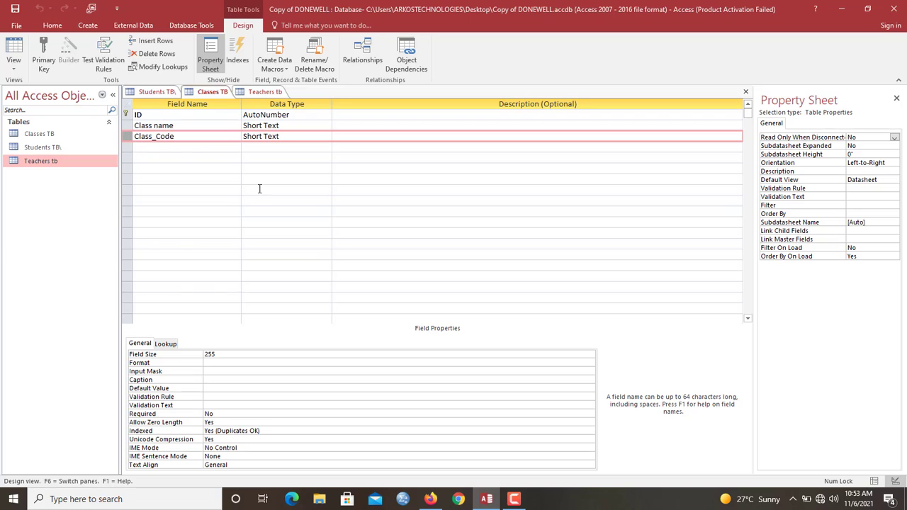
pyautogui.moveTo(264, 354)
pyautogui.write('Yes')
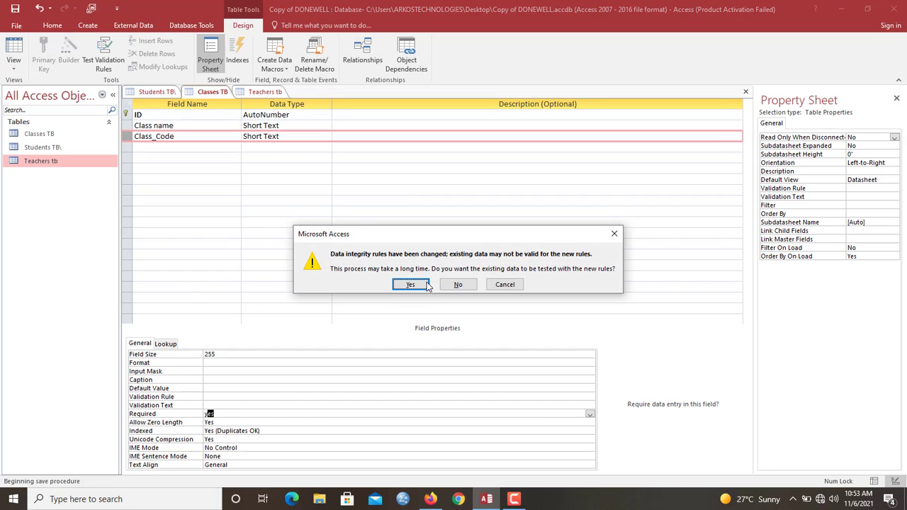
pyautogui.click(410, 284)
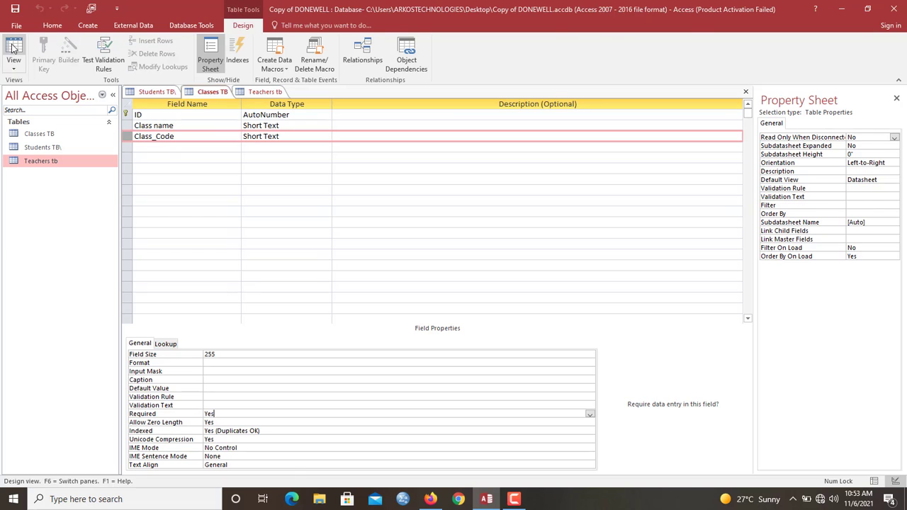
pyautogui.click(15, 54)
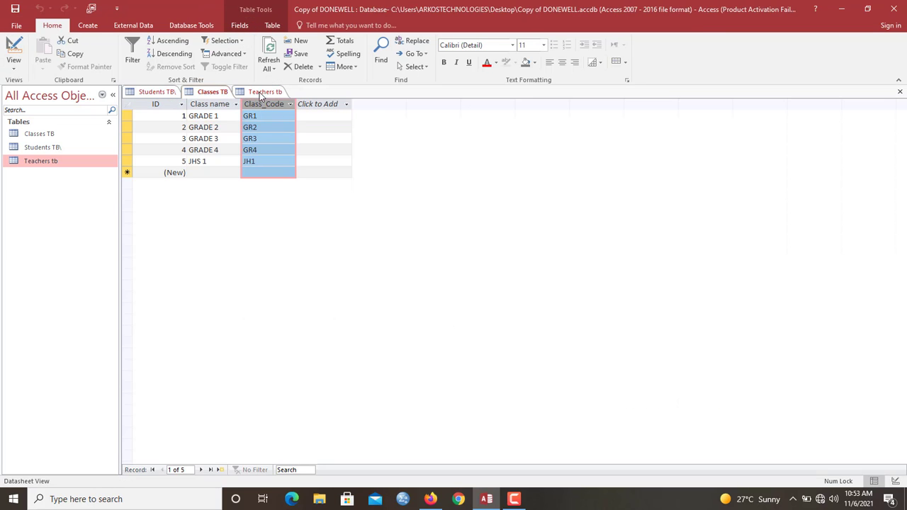
# Mark Class_Code as Unique from the Fields ribbon in datasheet view.
pyautogui.click(240, 26)
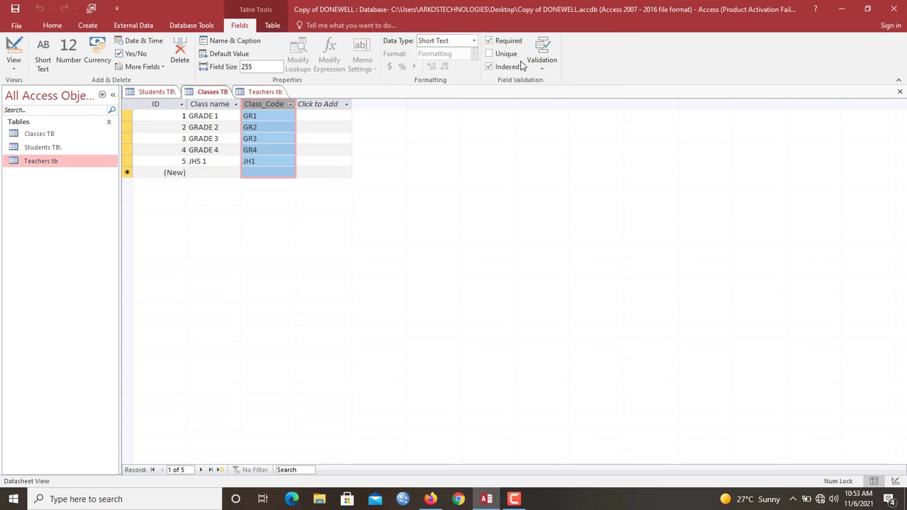
pyautogui.click(489, 54)
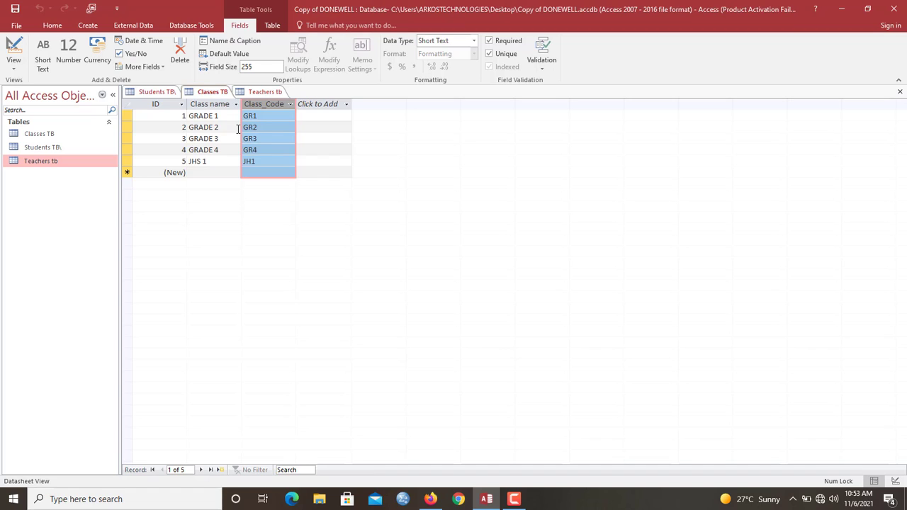
pyautogui.moveTo(204, 102)
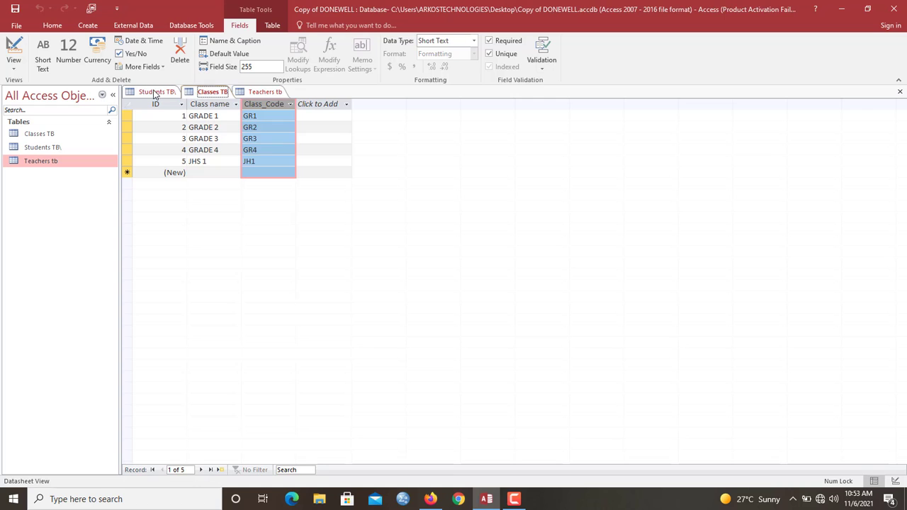
# Add a ClassCode Short Text field to Students TB and close the table.
pyautogui.click(156, 91)
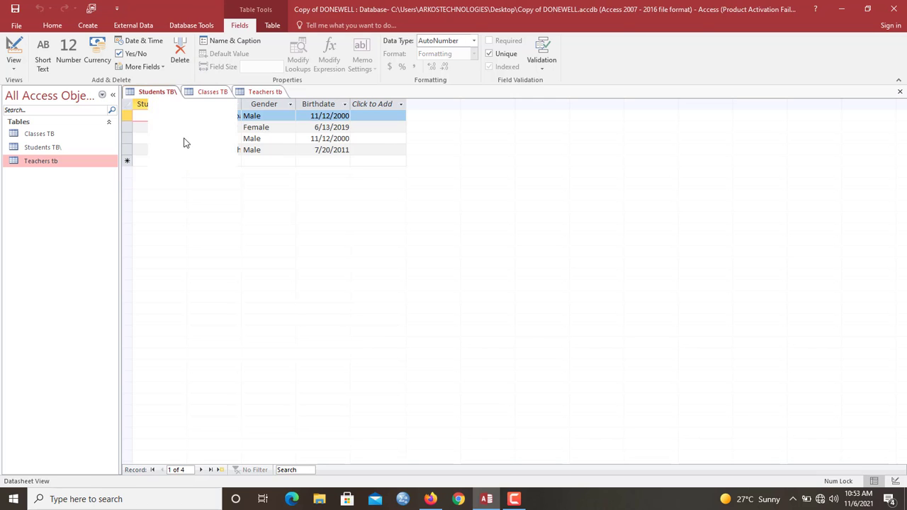
pyautogui.click(15, 54)
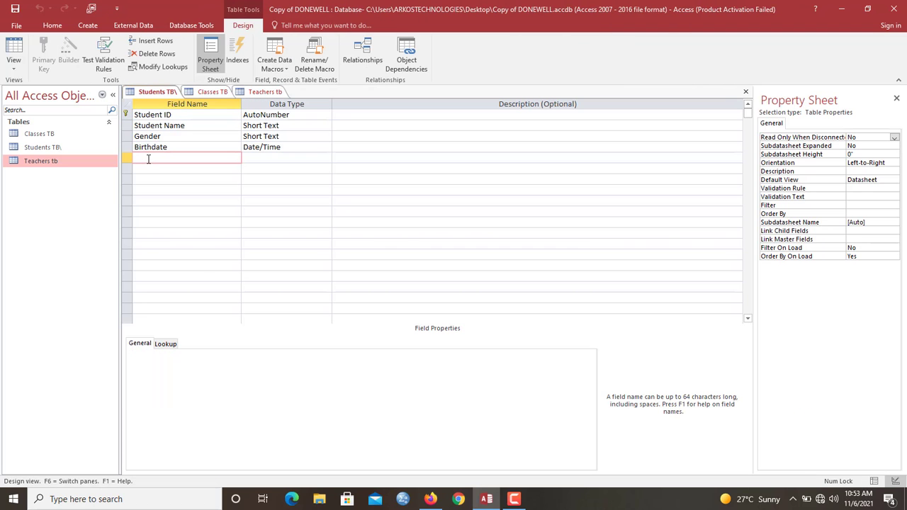
pyautogui.write('ClassCode')
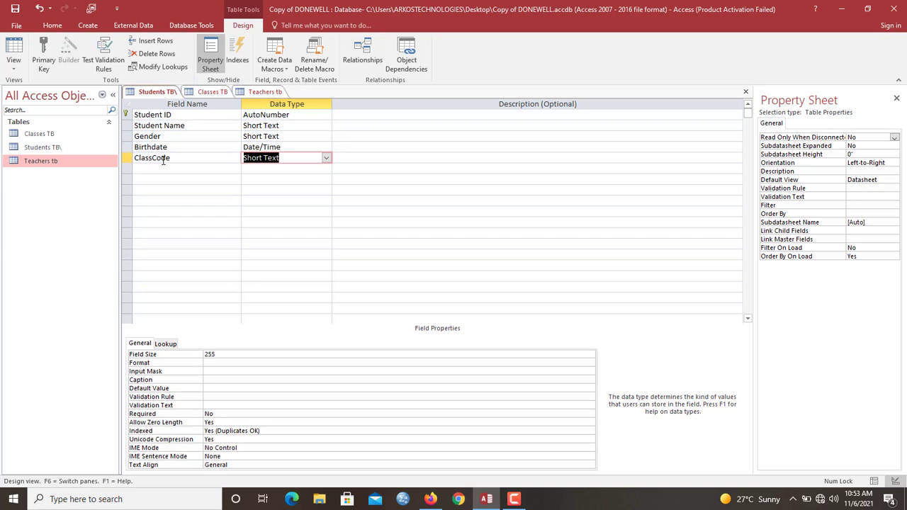
pyautogui.click(283, 157)
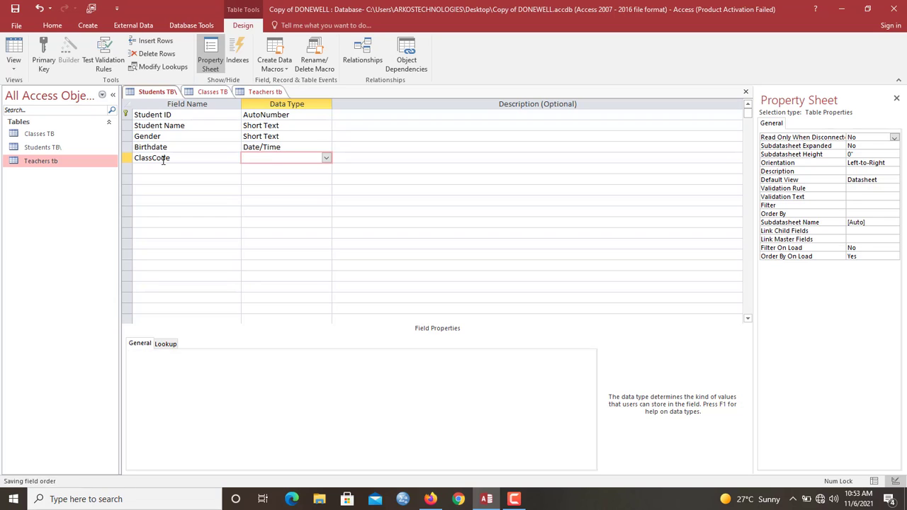
pyautogui.rightClick(153, 91)
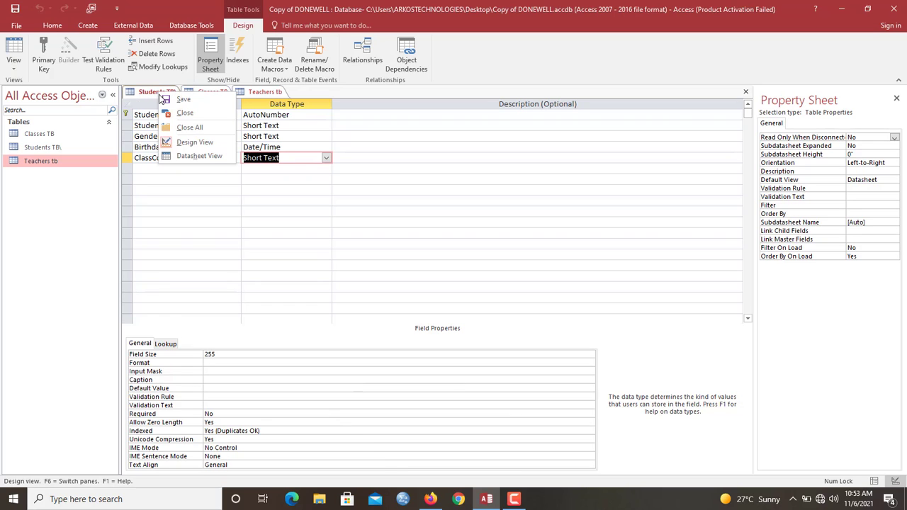
pyautogui.click(190, 128)
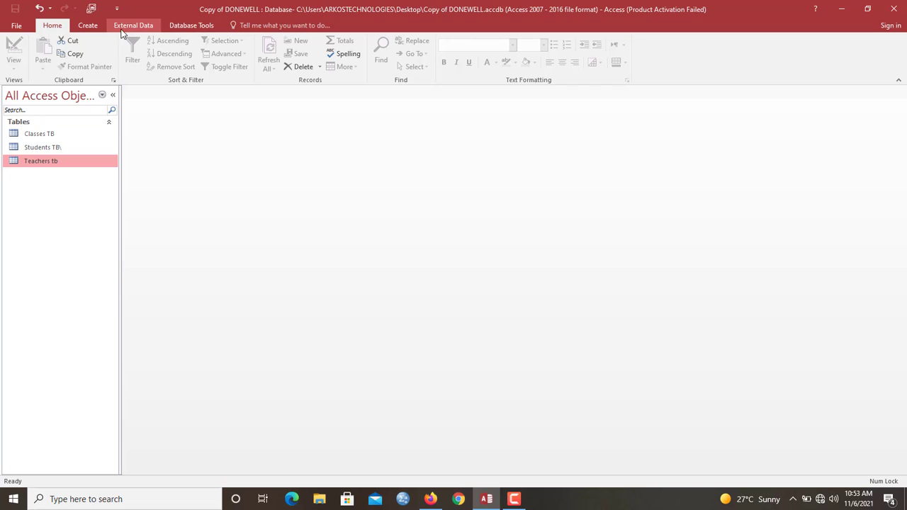
pyautogui.moveTo(191, 25)
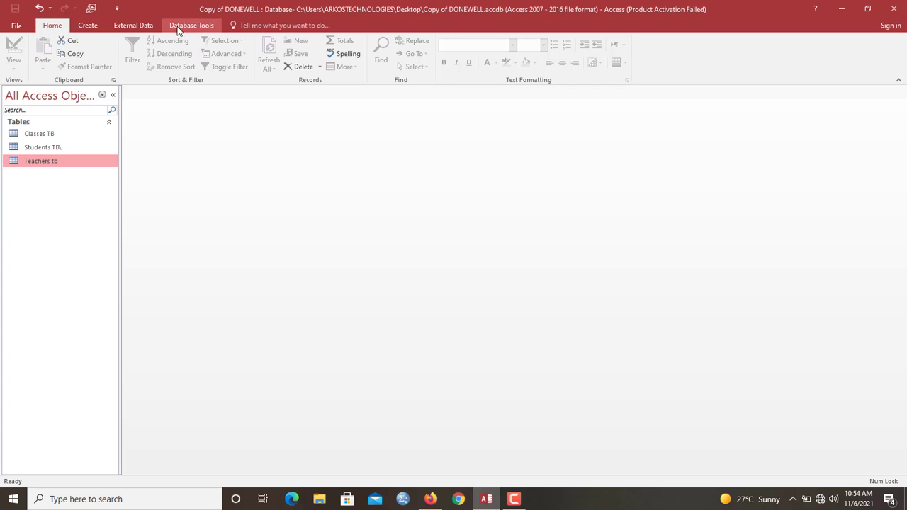
pyautogui.moveTo(276, 54)
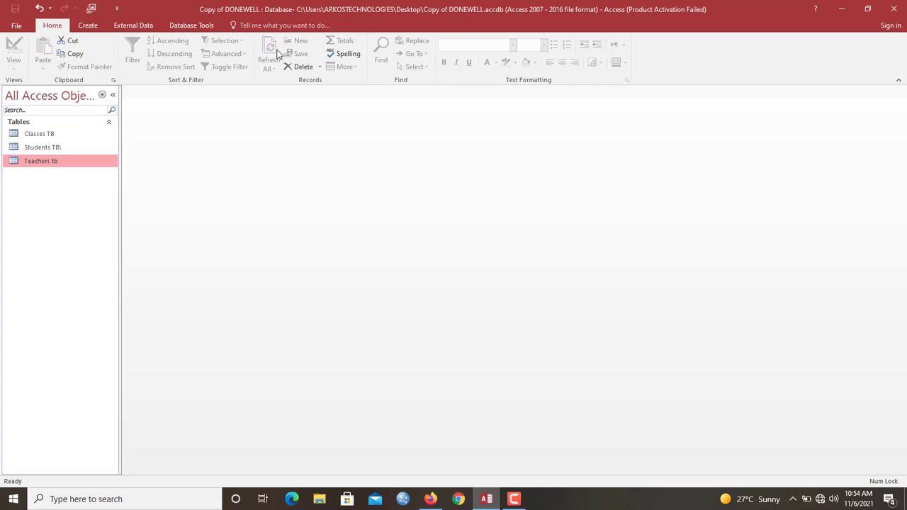
pyautogui.moveTo(192, 26)
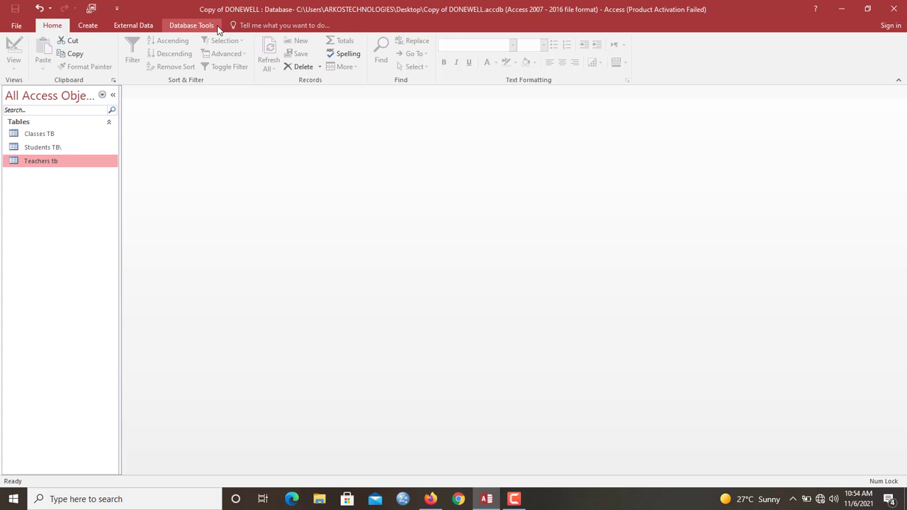
# Open the empty Relationships diagram from Database Tools.
pyautogui.click(191, 26)
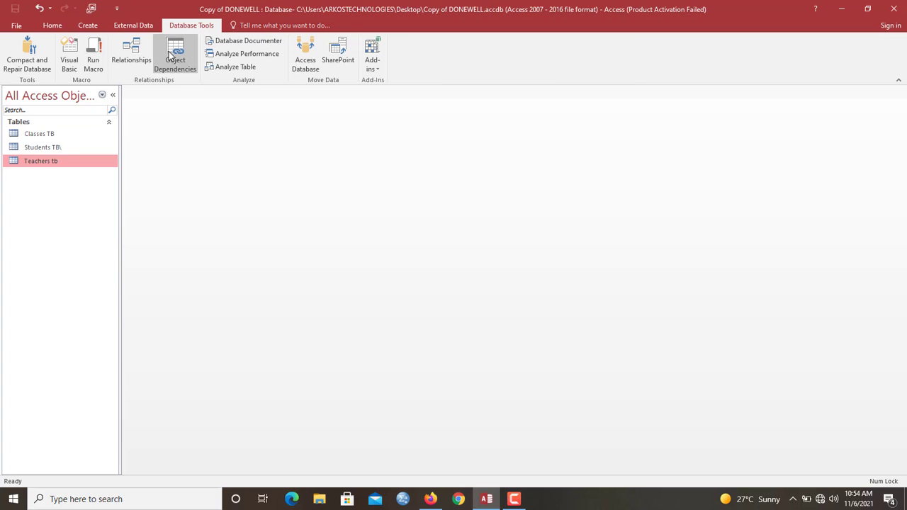
pyautogui.click(131, 54)
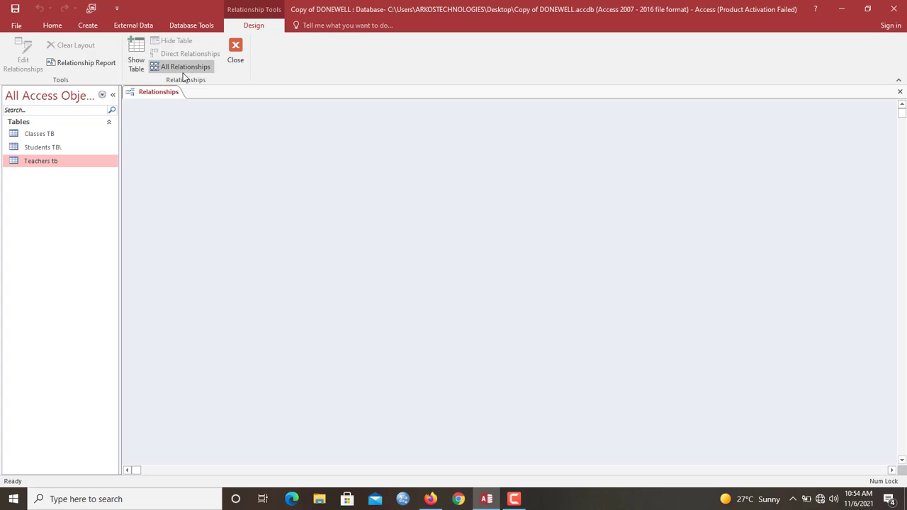
pyautogui.moveTo(763, 247)
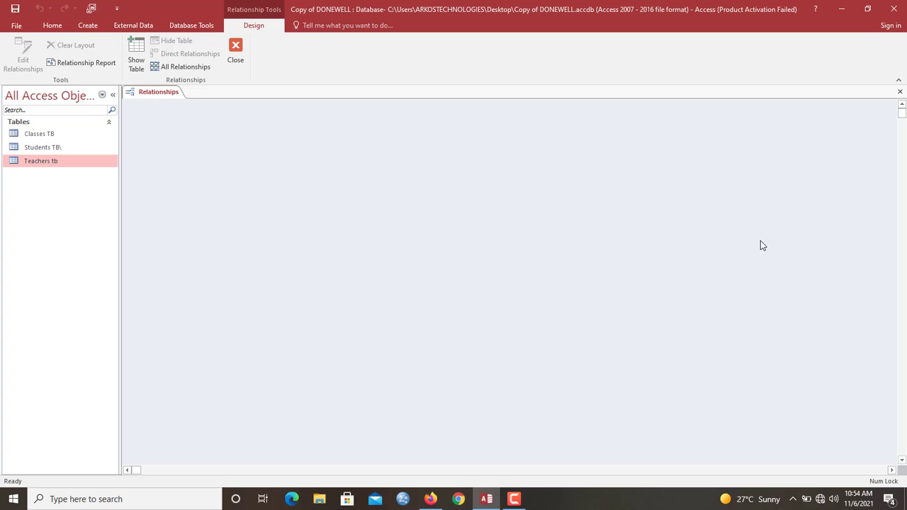
pyautogui.moveTo(312, 227)
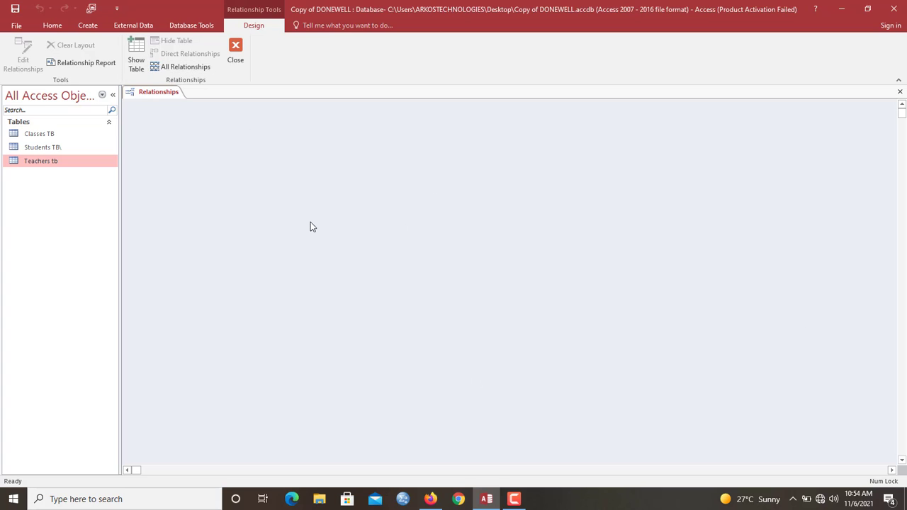
pyautogui.moveTo(319, 229)
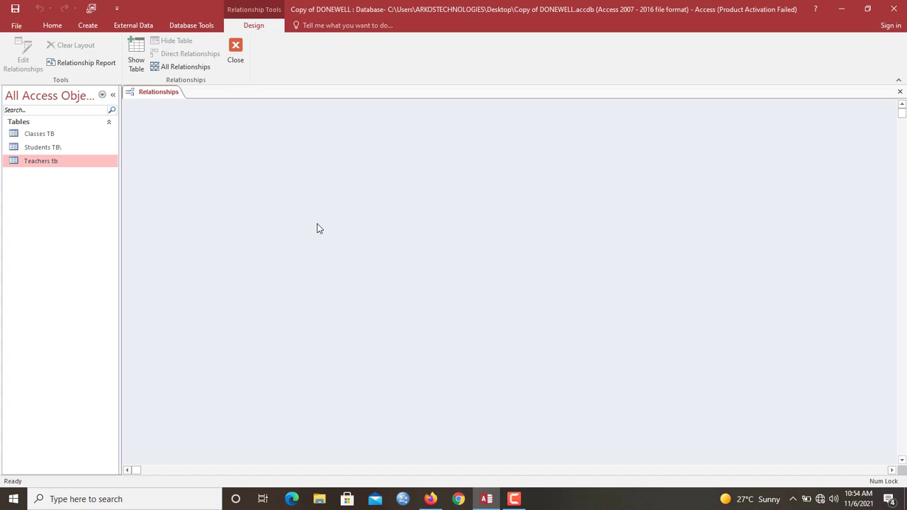
pyautogui.moveTo(258, 139)
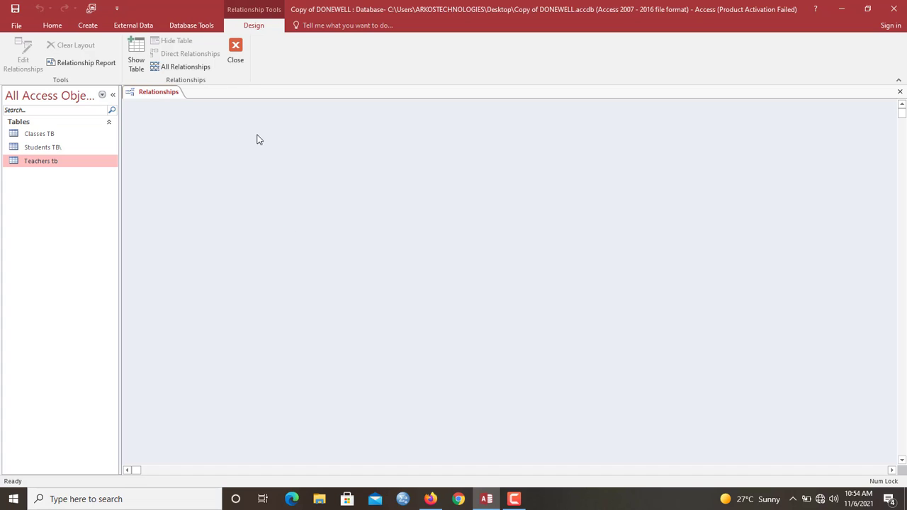
pyautogui.moveTo(241, 148)
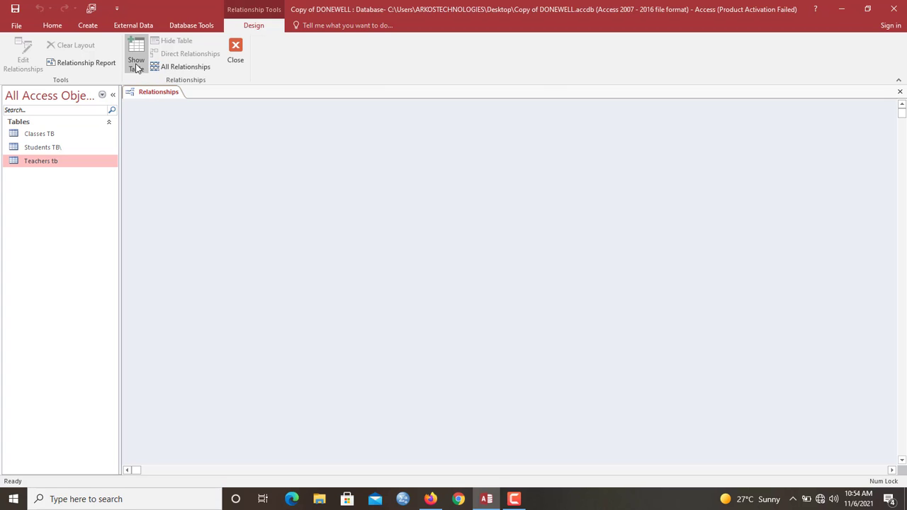
# Add Classes TB to the diagram and link Class_Code to ClassCode with referential integrity and cascade updates.
pyautogui.click(137, 54)
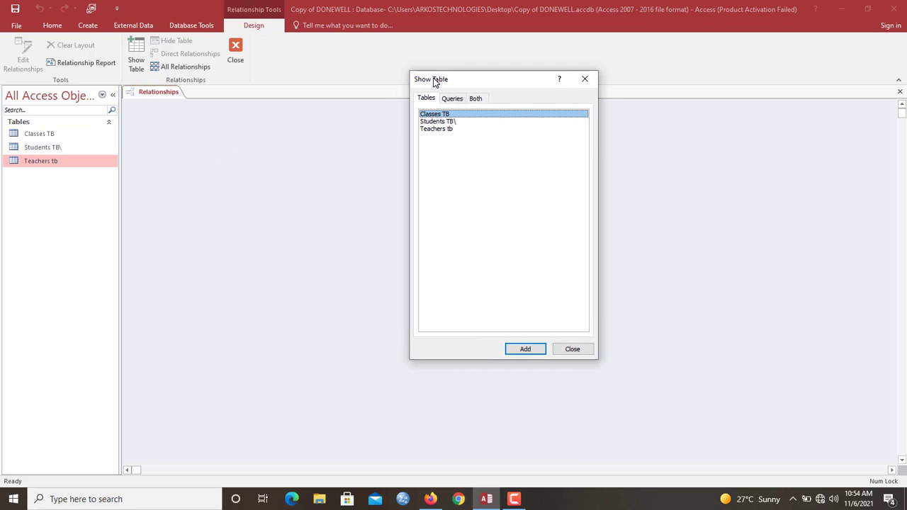
pyautogui.click(525, 349)
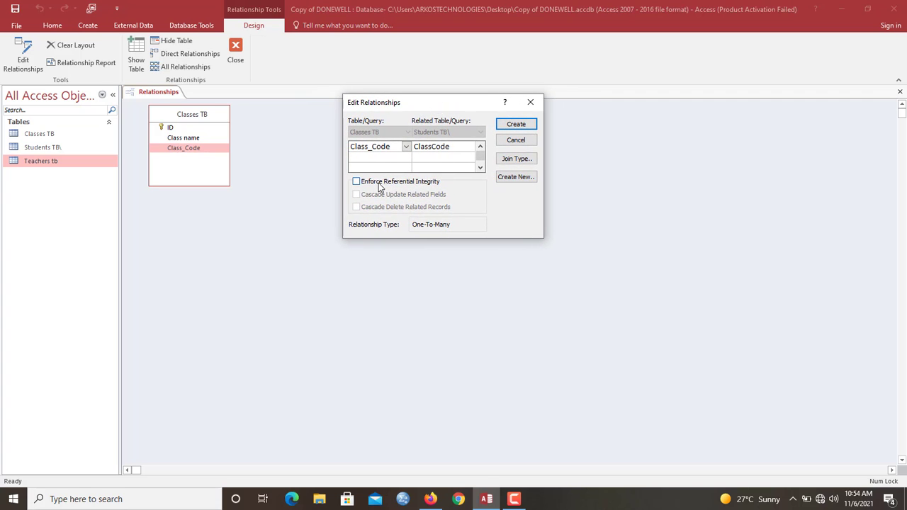
pyautogui.moveTo(389, 188)
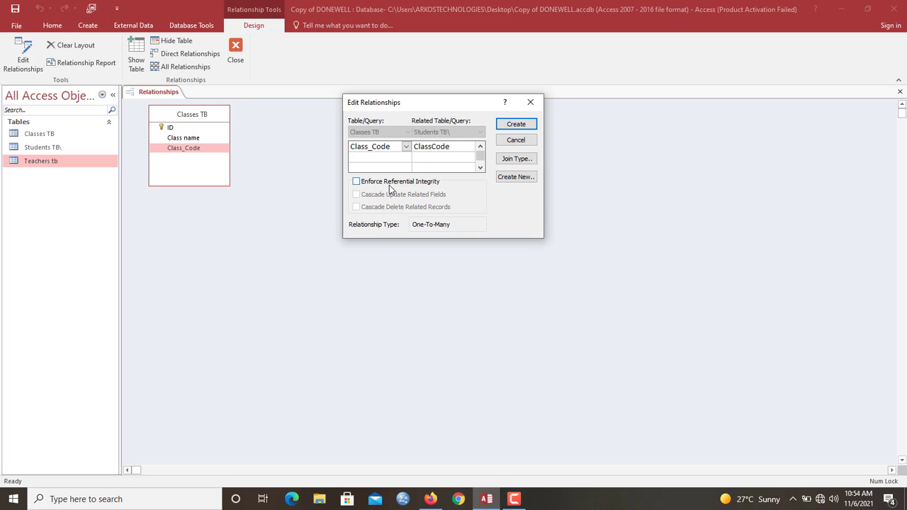
pyautogui.moveTo(377, 190)
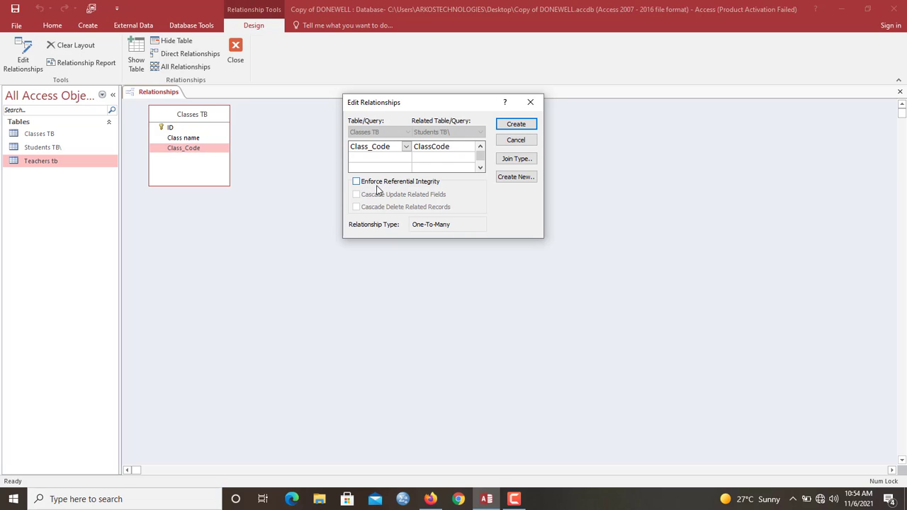
pyautogui.moveTo(405, 191)
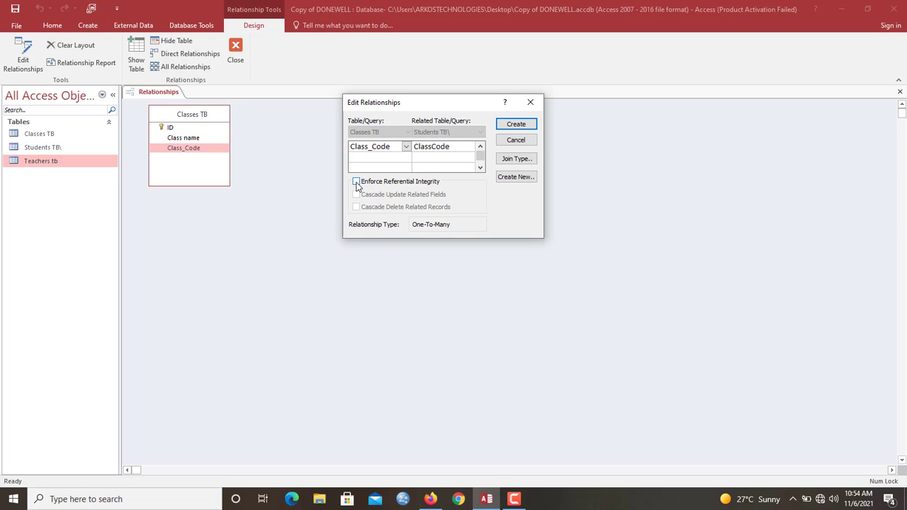
pyautogui.click(358, 182)
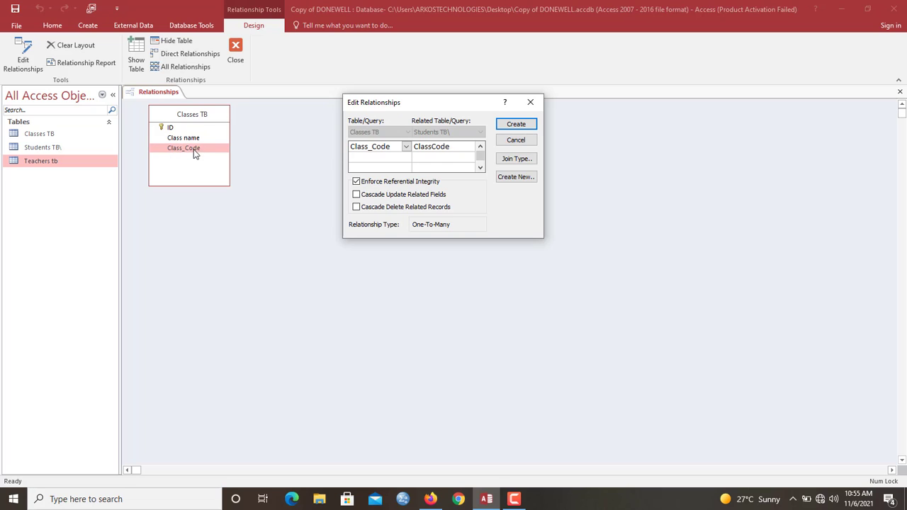
pyautogui.moveTo(268, 205)
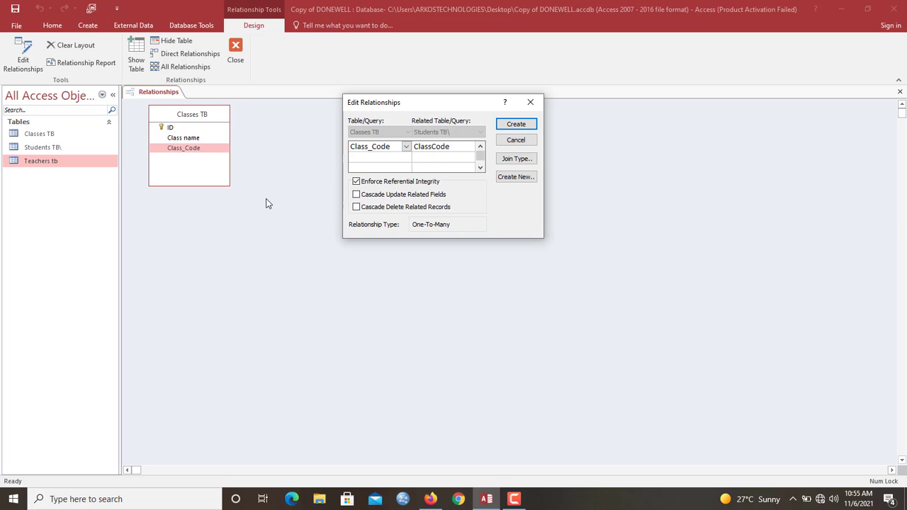
pyautogui.moveTo(278, 153)
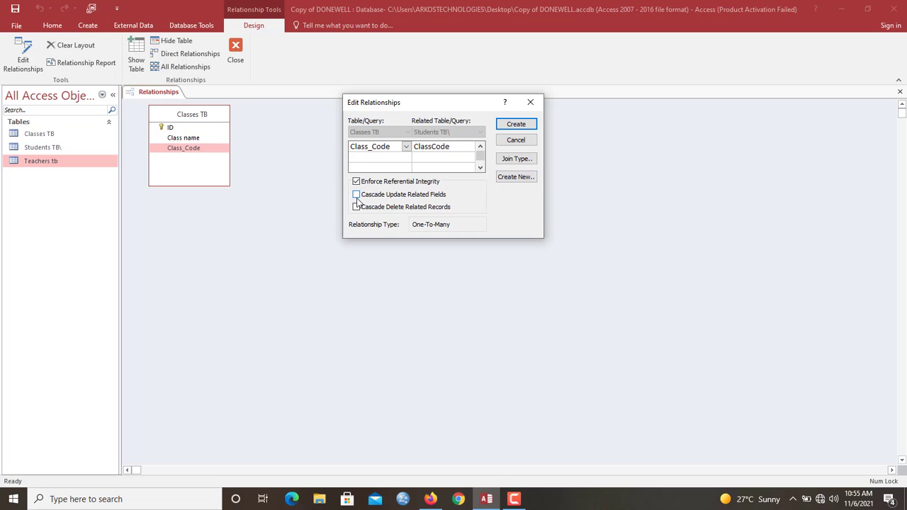
pyautogui.moveTo(391, 201)
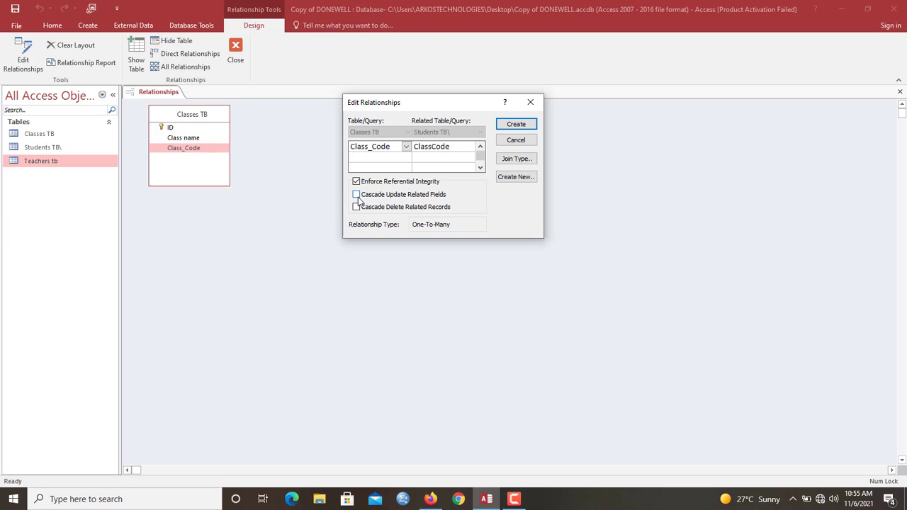
pyautogui.click(357, 194)
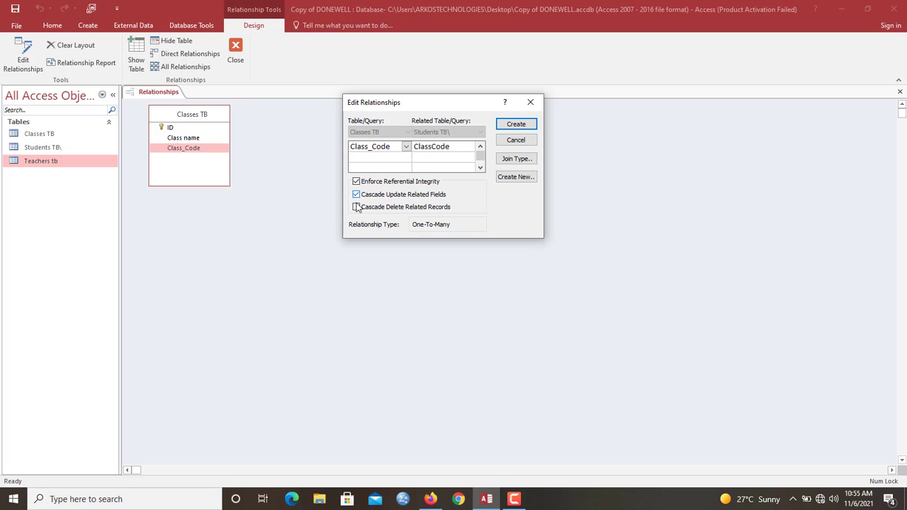
pyautogui.click(357, 207)
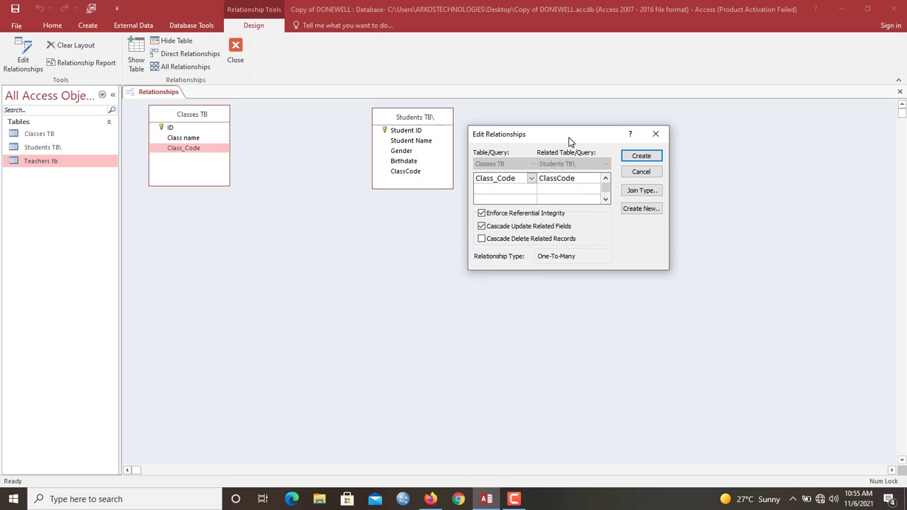
pyautogui.moveTo(570, 133); pyautogui.dragTo(564, 120)
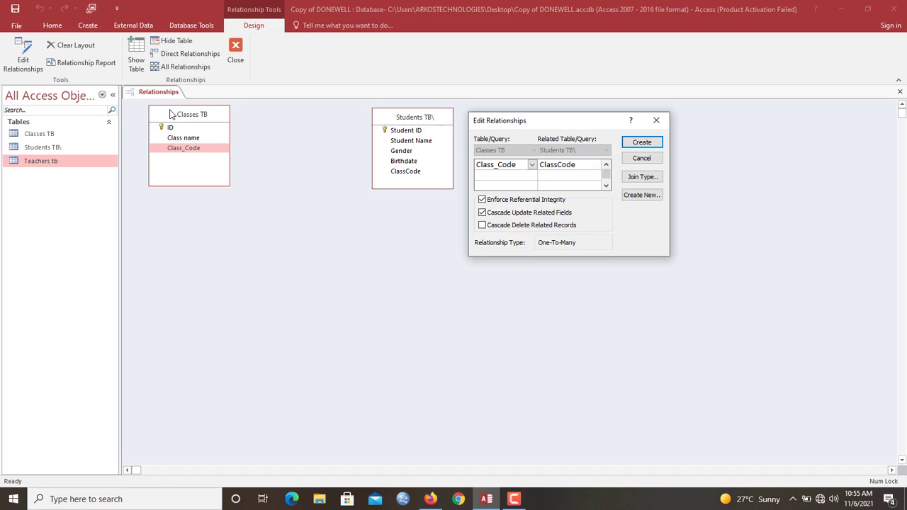
pyautogui.moveTo(397, 148)
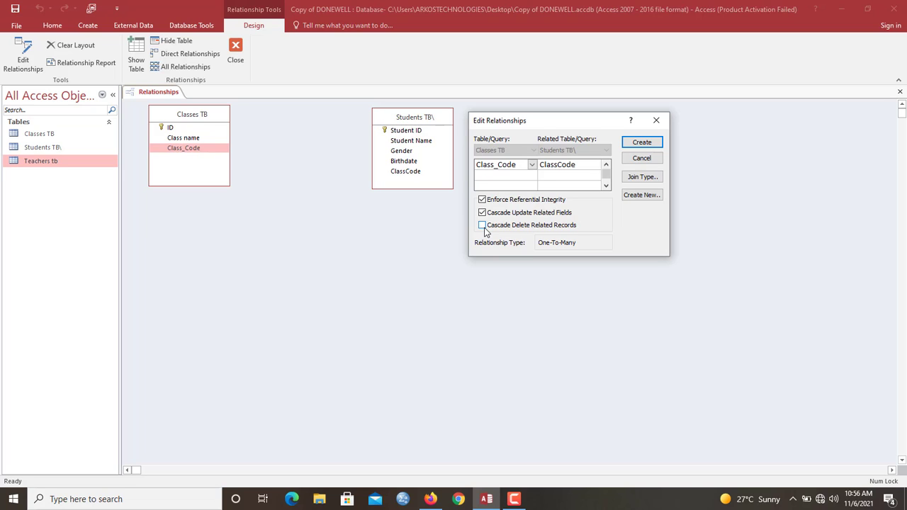
pyautogui.moveTo(504, 230)
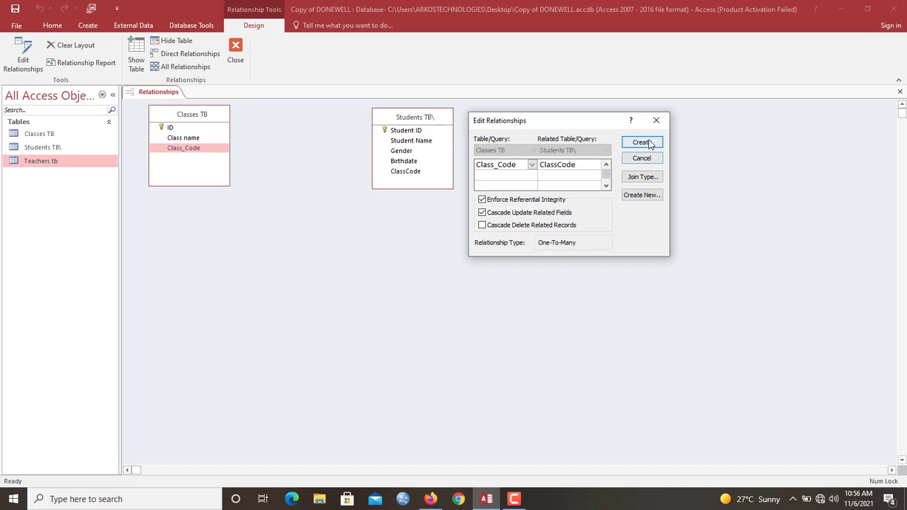
# Create the Classes TB–Students TB relationship and shift Students TB in the diagram.
pyautogui.click(641, 142)
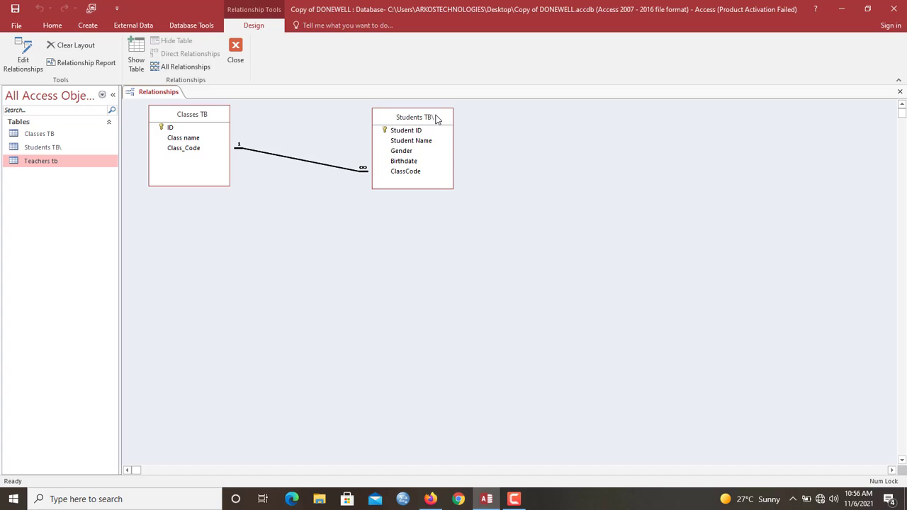
pyautogui.moveTo(413, 116); pyautogui.dragTo(496, 135)
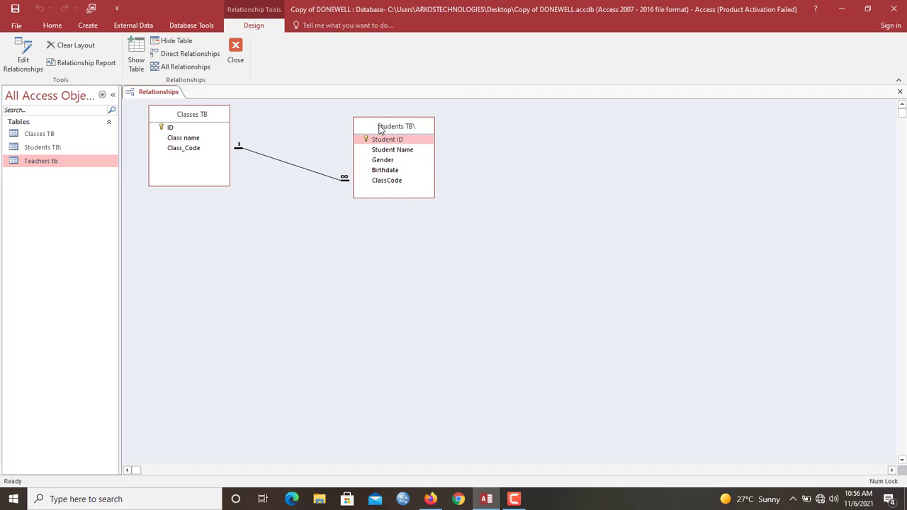
pyautogui.moveTo(289, 111)
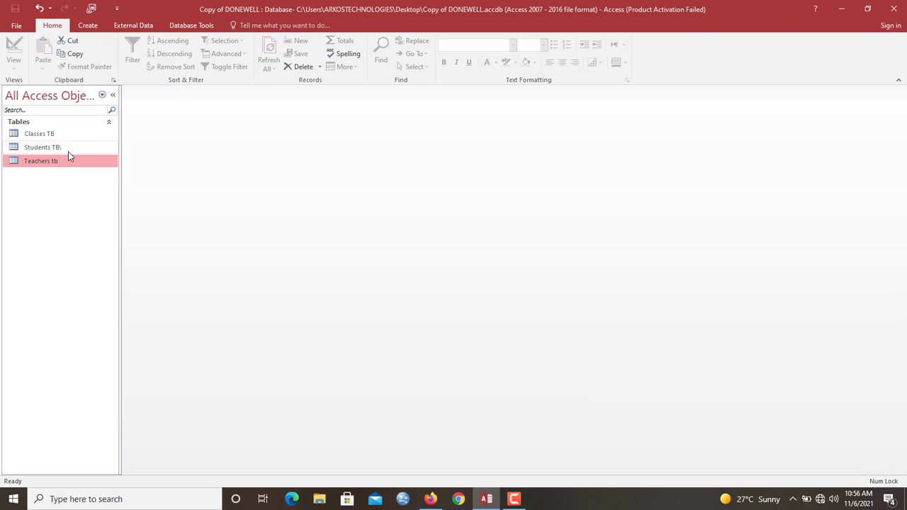
# Open Students TB and Classes TB and enter GR1 for the students' ClassCode, checking codes in Classes TB.
pyautogui.click(40, 133)
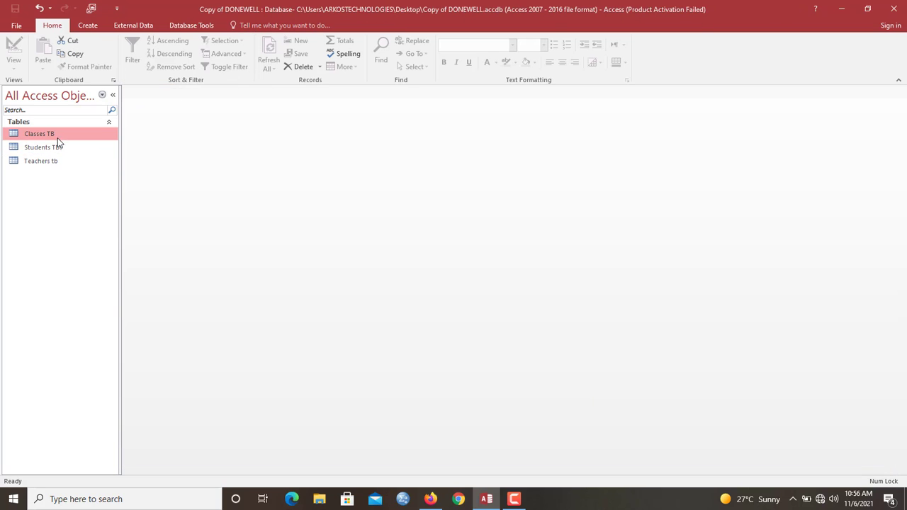
pyautogui.doubleClick(43, 146)
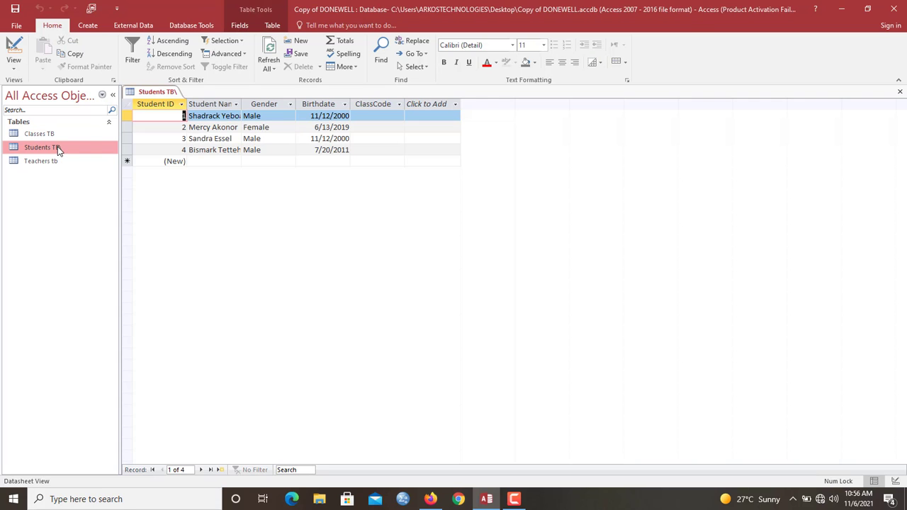
pyautogui.click(40, 133)
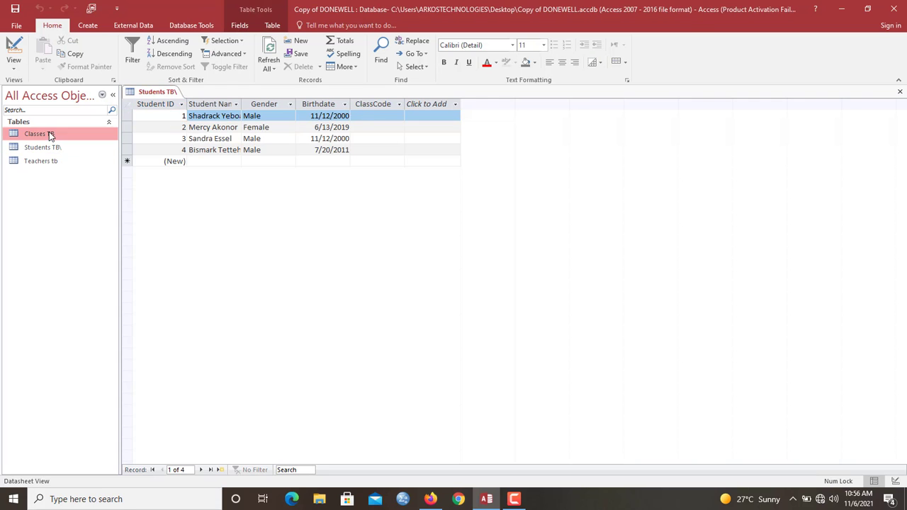
pyautogui.doubleClick(39, 134)
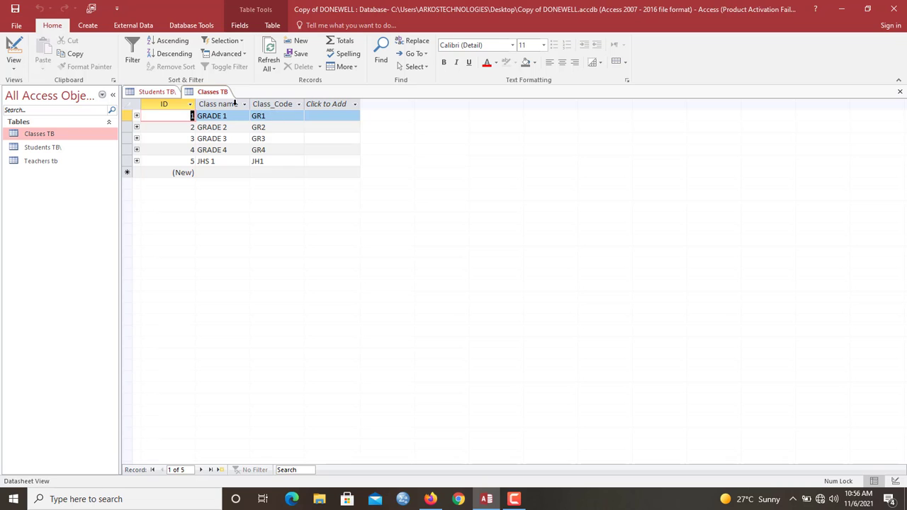
pyautogui.click(153, 91)
pyautogui.write('GR1')
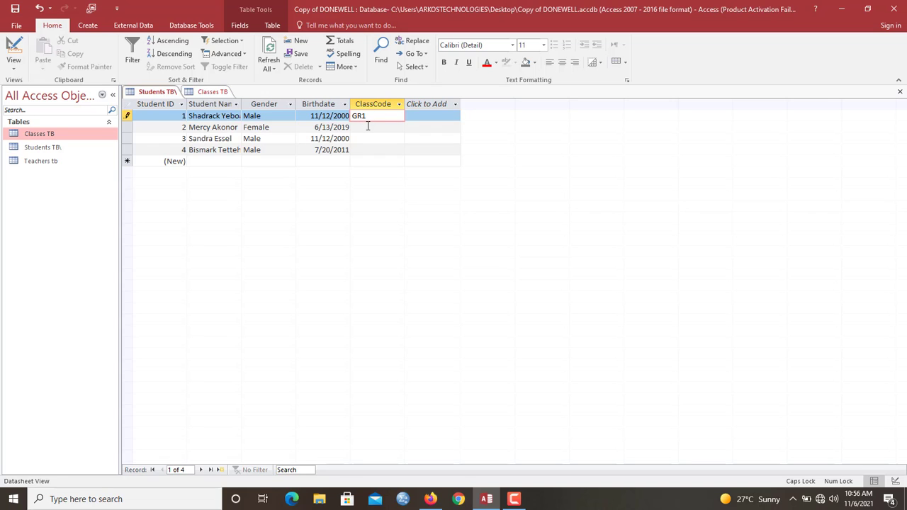
pyautogui.click(376, 128)
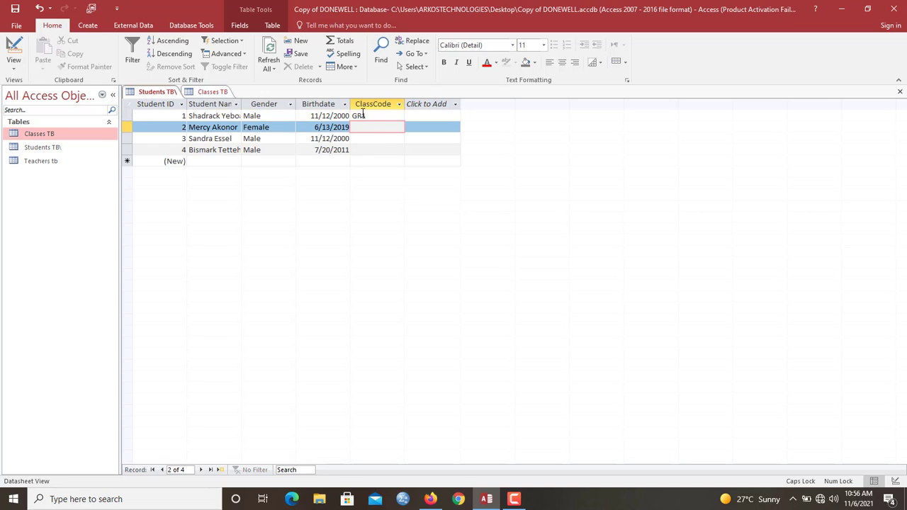
pyautogui.click(212, 91)
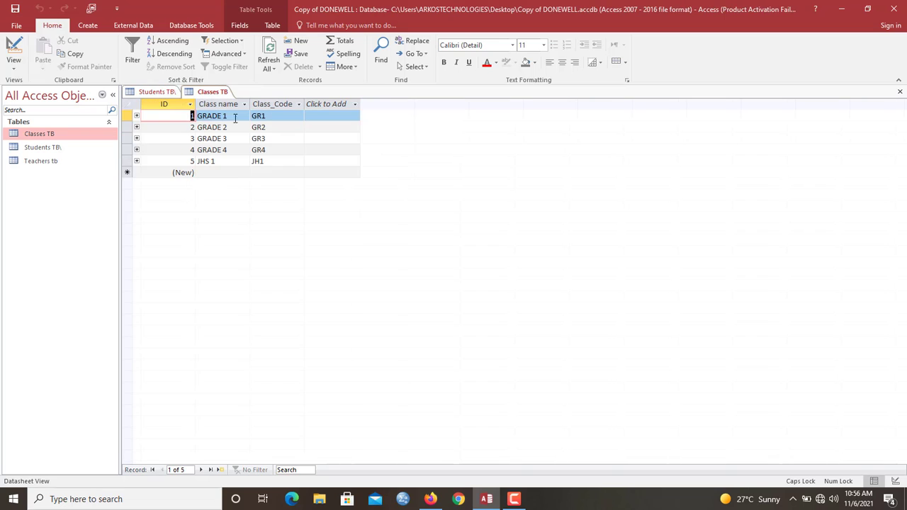
pyautogui.moveTo(156, 92)
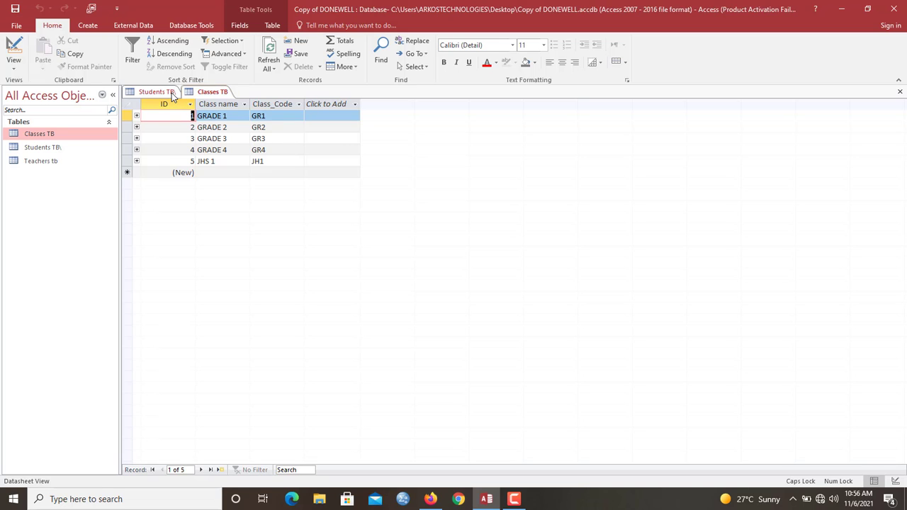
pyautogui.moveTo(170, 97)
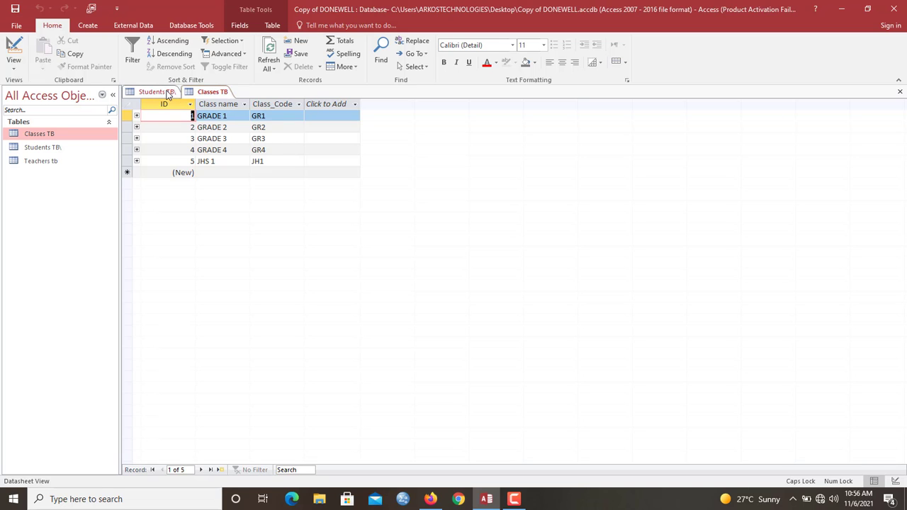
pyautogui.click(150, 91)
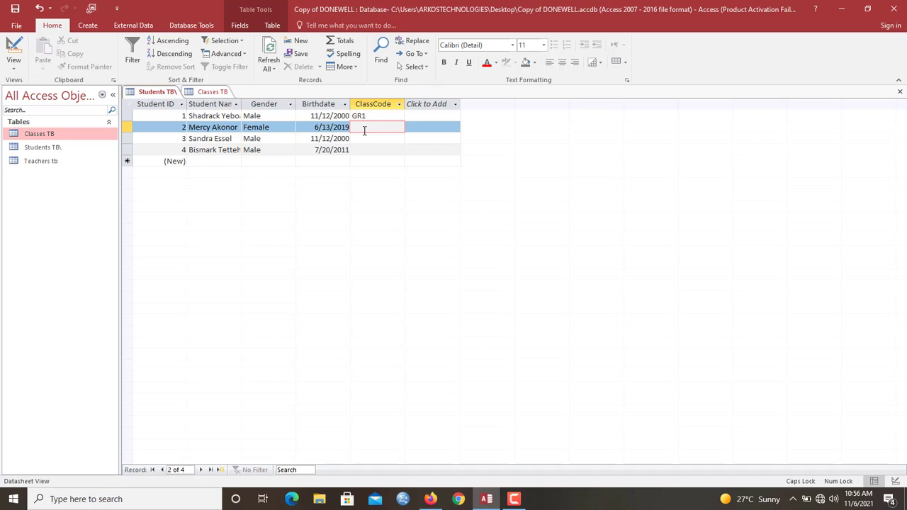
pyautogui.write('GR1')
pyautogui.click(377, 150)
pyautogui.write('GR2')
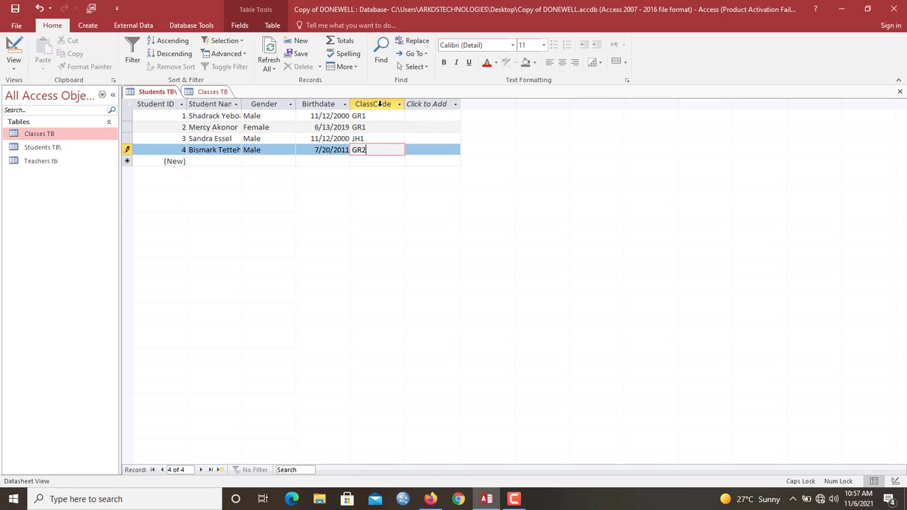
# Fill the remaining ClassCode values JH1 and GR2, checking them against Classes TB.
pyautogui.click(373, 104)
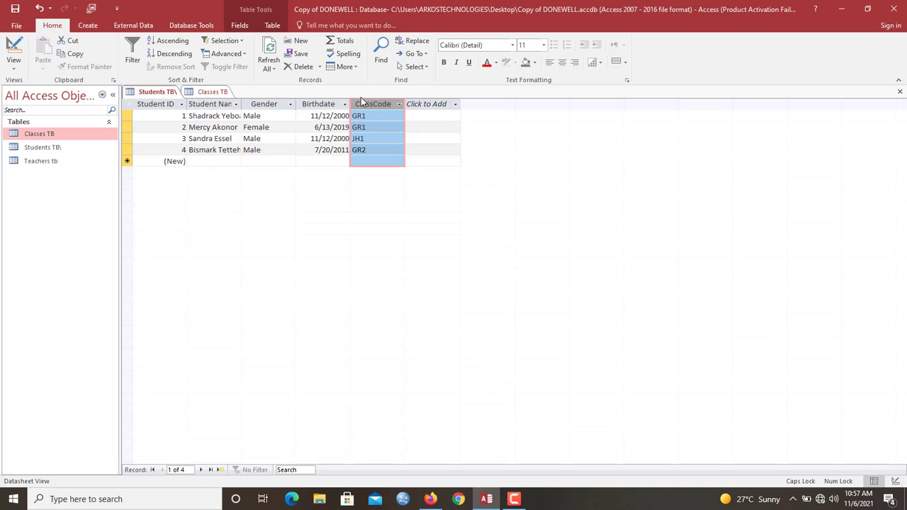
pyautogui.moveTo(227, 110)
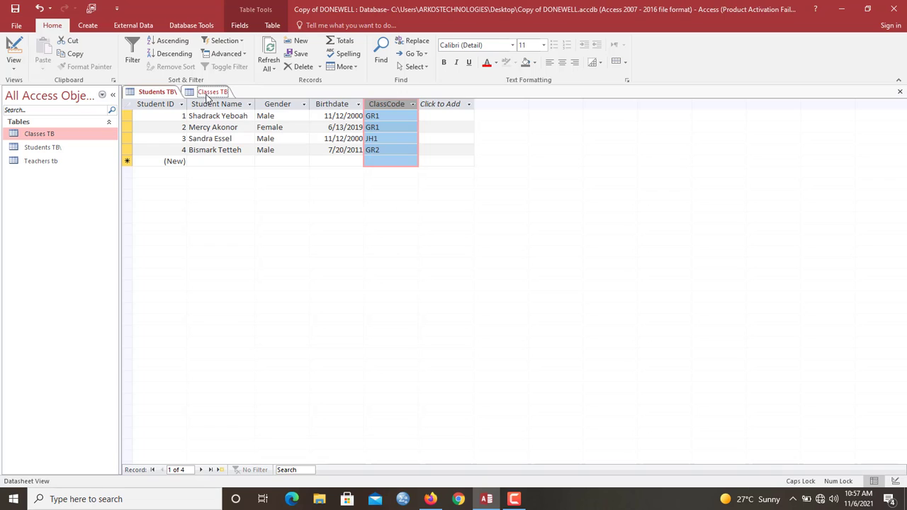
pyautogui.click(212, 92)
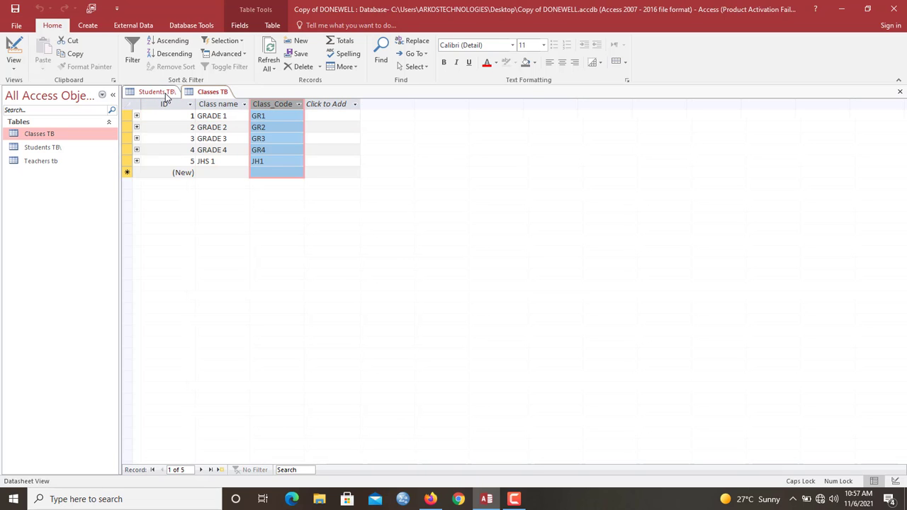
pyautogui.click(156, 90)
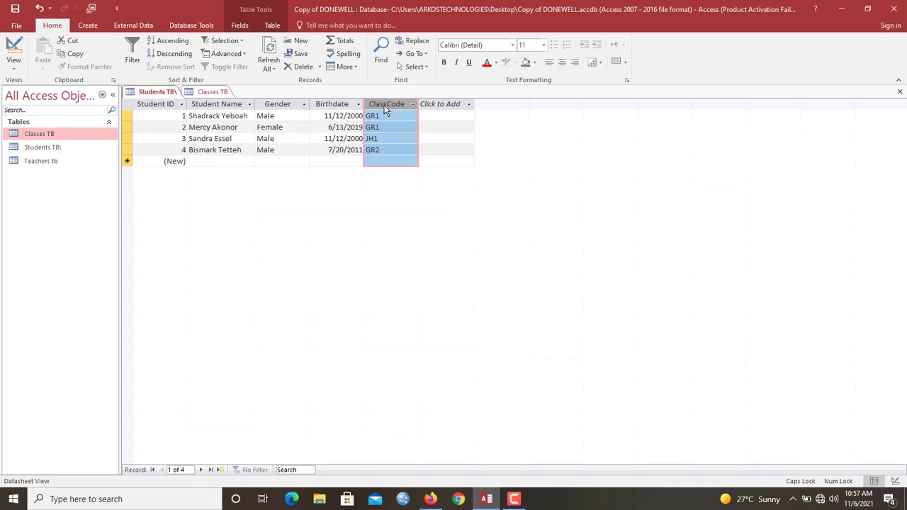
pyautogui.moveTo(207, 92)
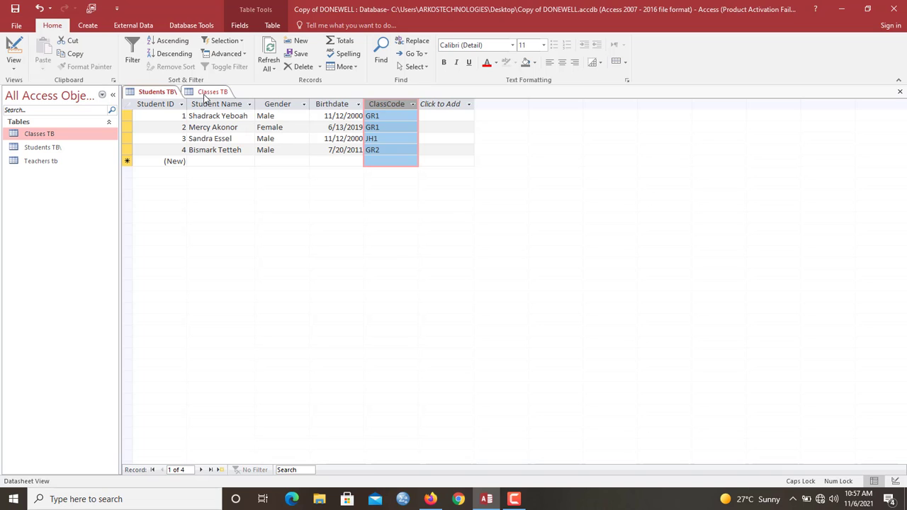
pyautogui.click(213, 92)
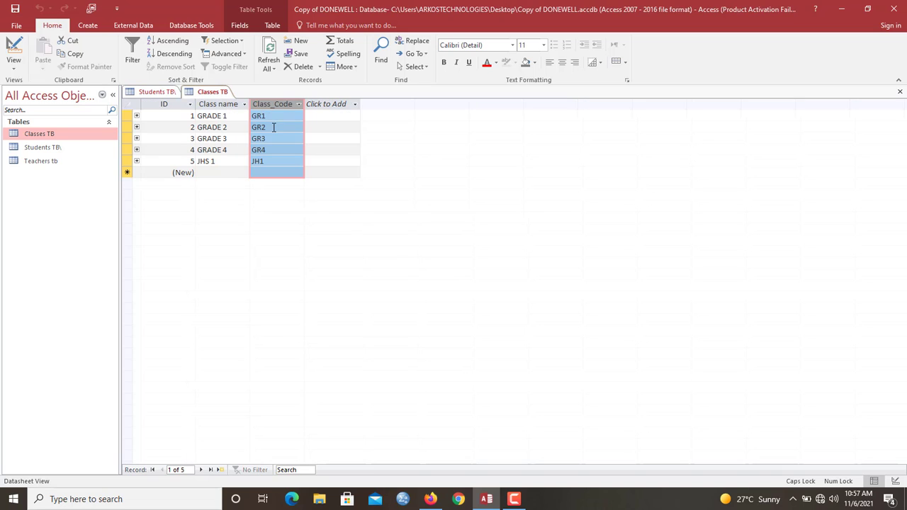
pyautogui.click(276, 128)
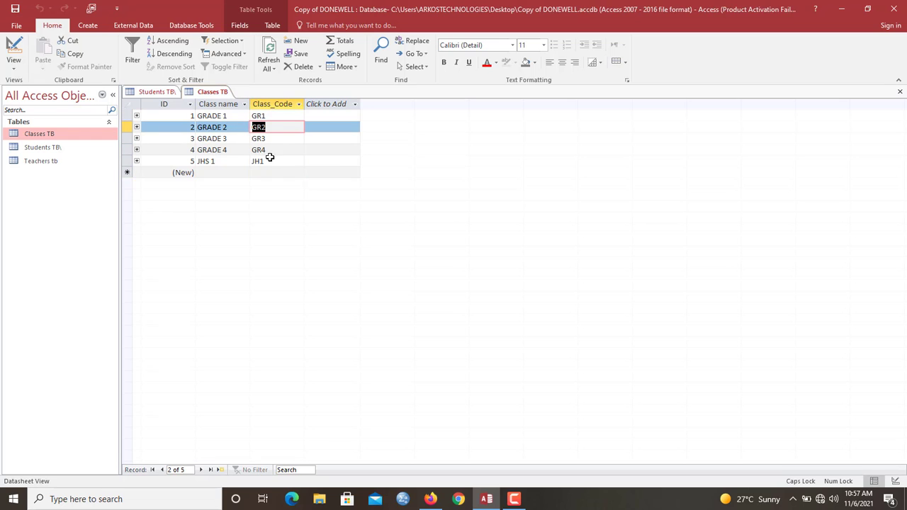
pyautogui.click(153, 91)
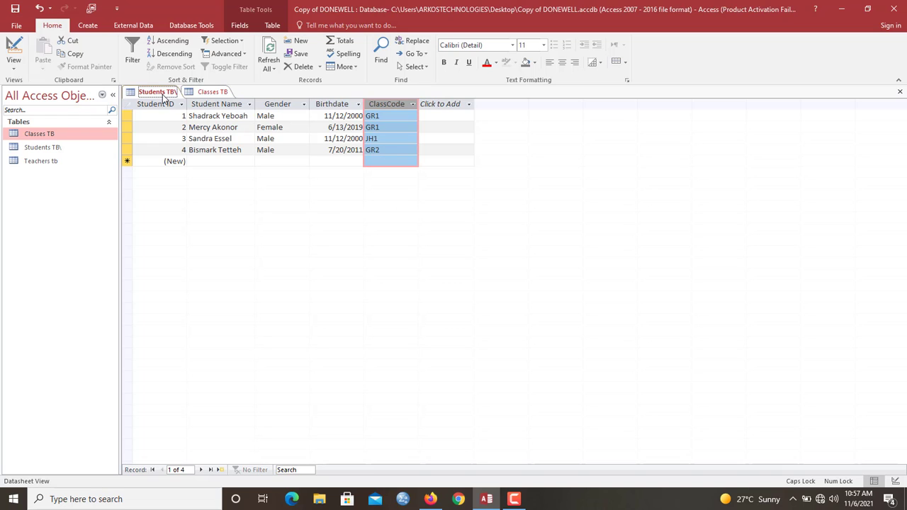
# Close all tables, reopen Teachers tb and Classes TB, and switch Classes TB to design view.
pyautogui.rightClick(156, 91)
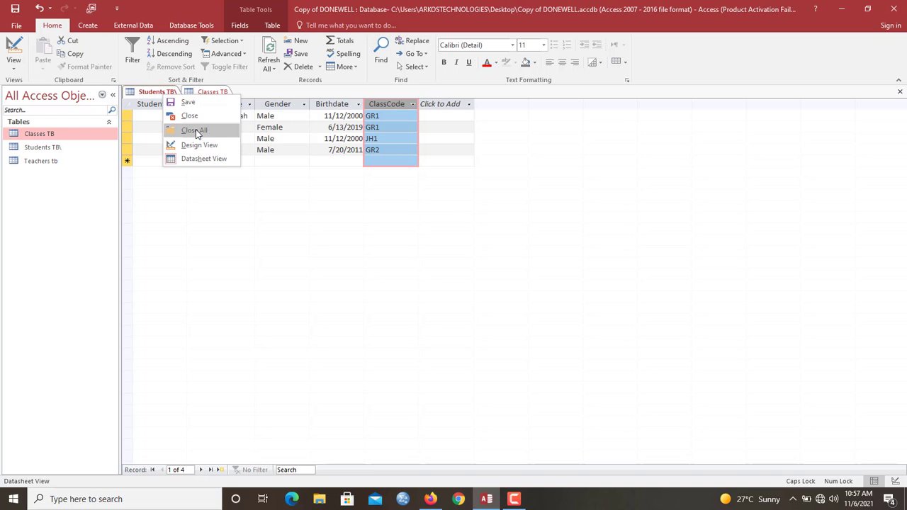
pyautogui.click(195, 130)
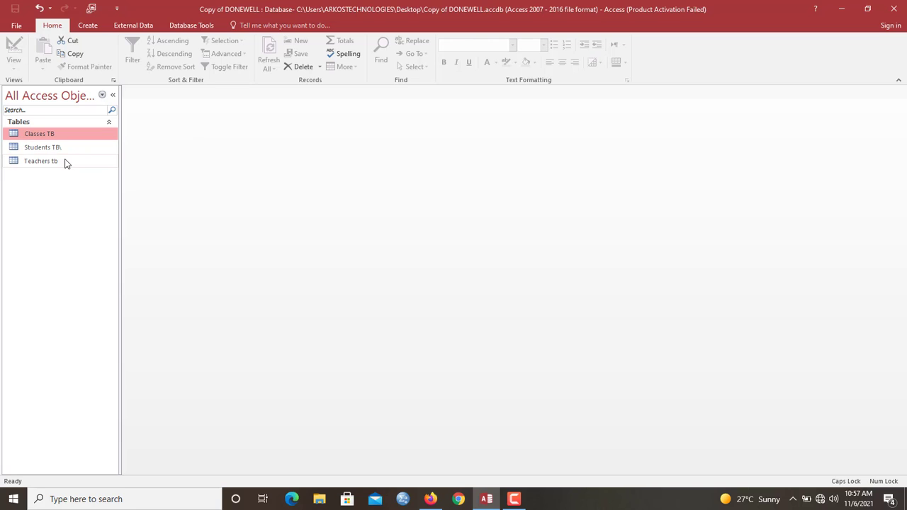
pyautogui.doubleClick(39, 162)
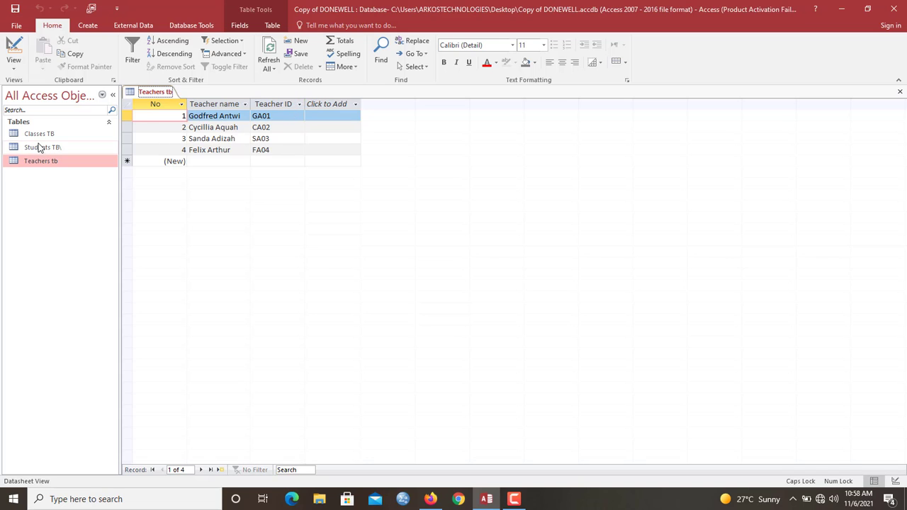
pyautogui.doubleClick(40, 133)
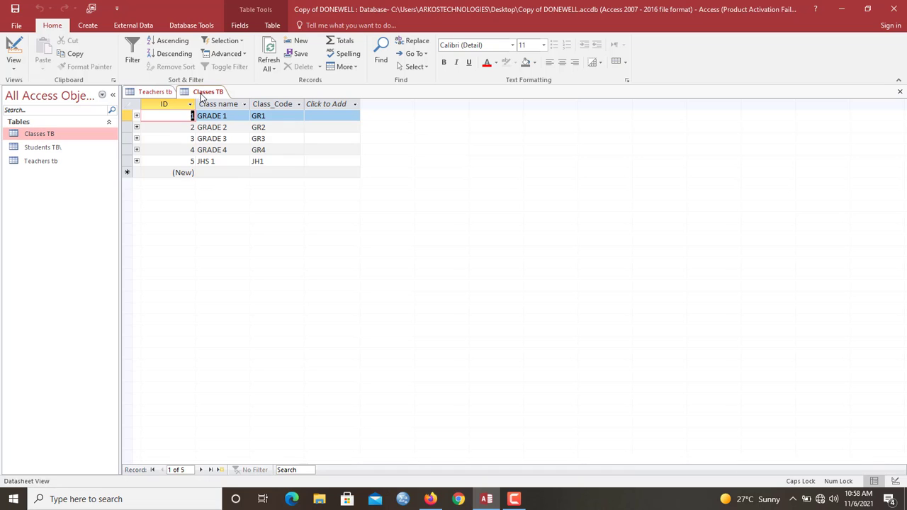
pyautogui.rightClick(208, 92)
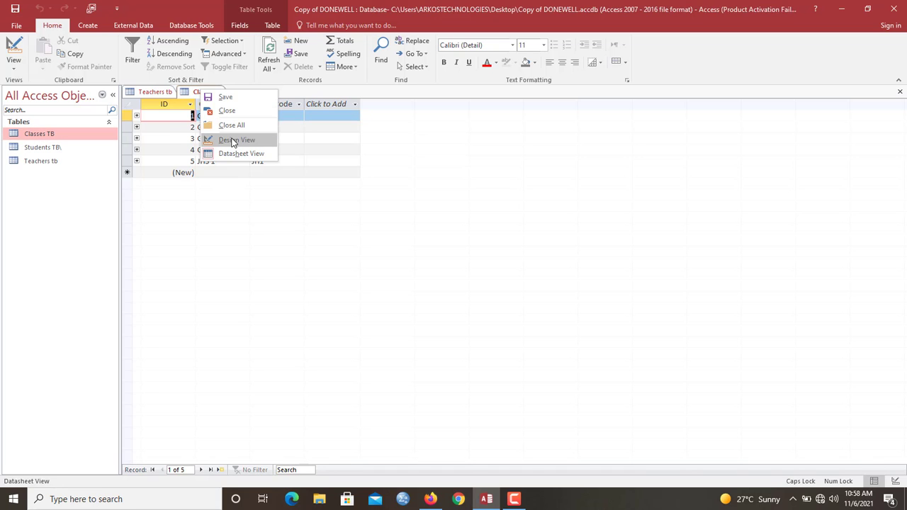
pyautogui.click(237, 141)
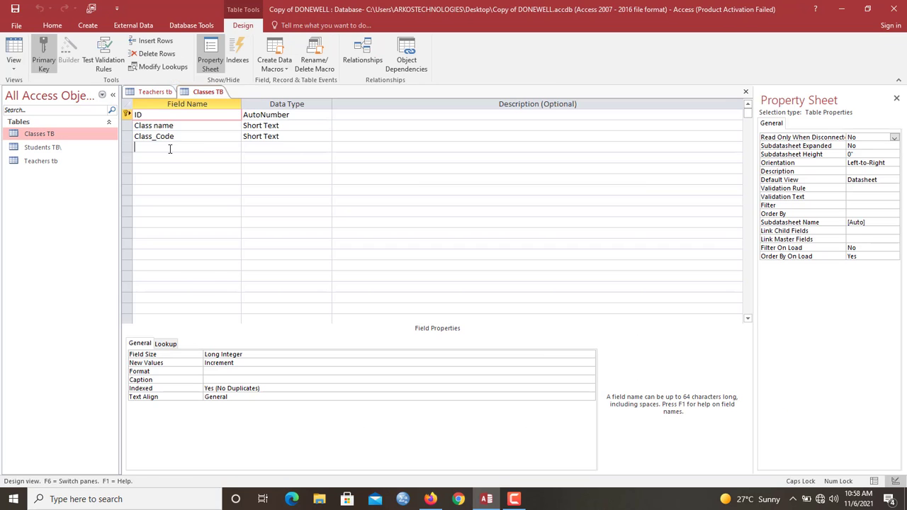
# Add a TeacherID Short Text field to Classes TB and show its records with the new column.
pyautogui.write('T')
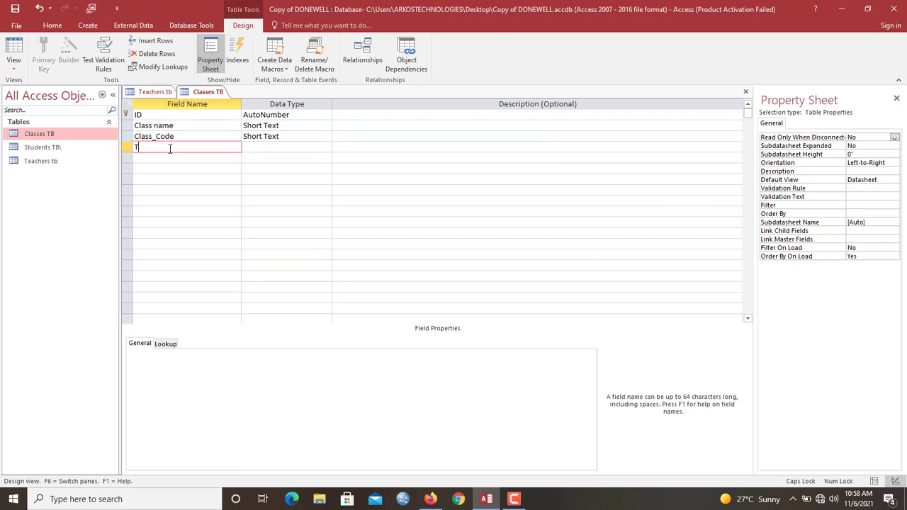
pyautogui.write('eacherID')
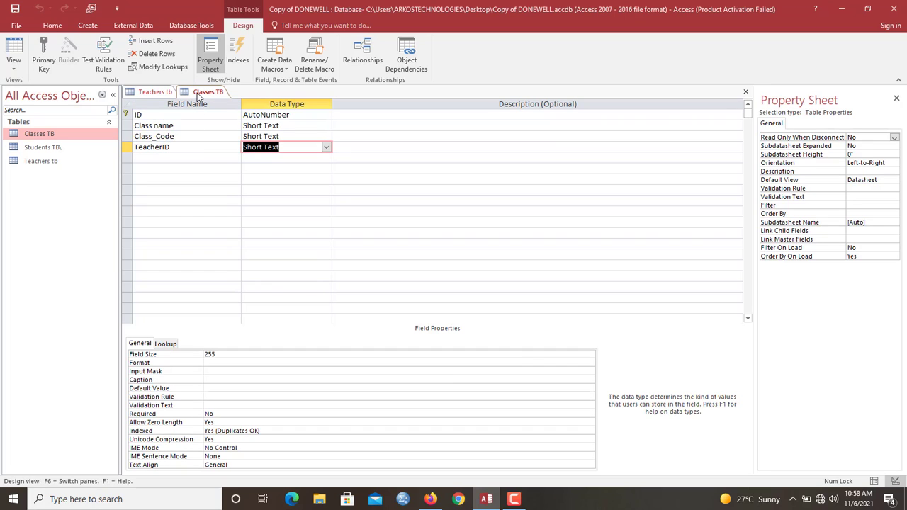
pyautogui.rightClick(208, 91)
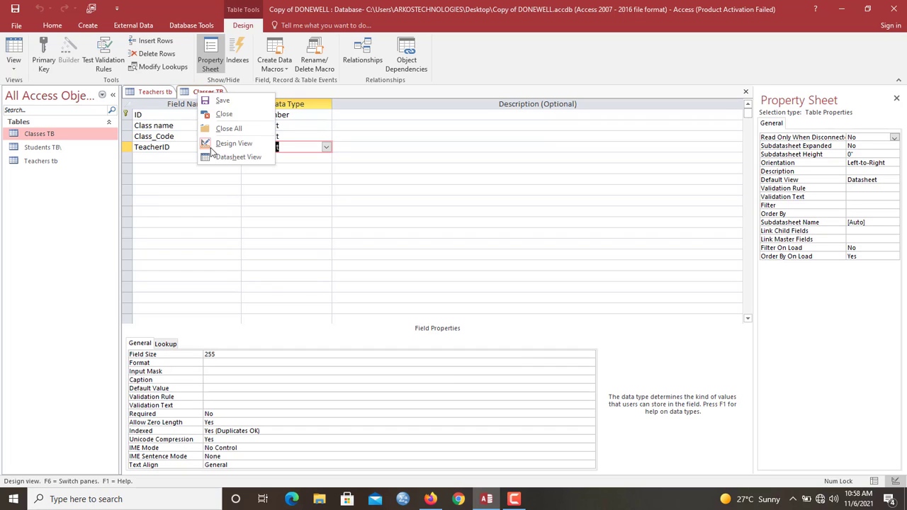
pyautogui.click(238, 156)
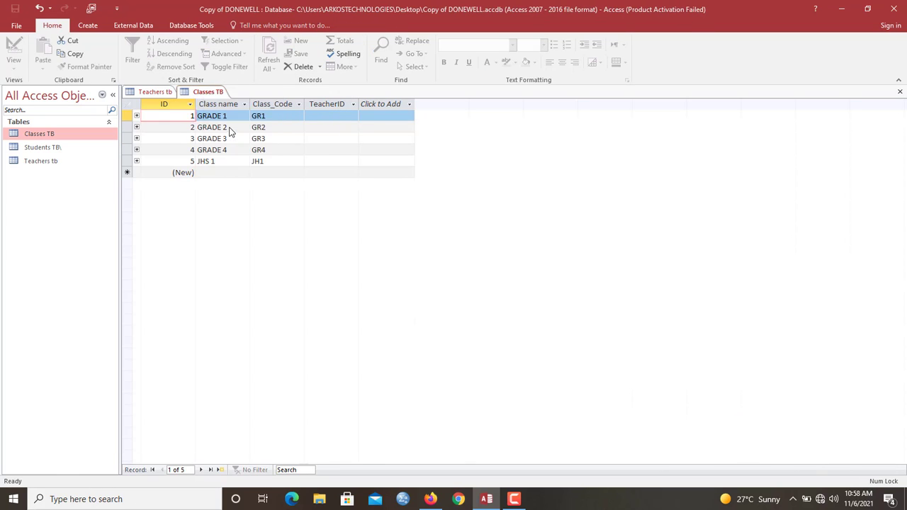
# Open the relationships diagram and set the TeacherID link to enforce referential integrity.
pyautogui.click(190, 25)
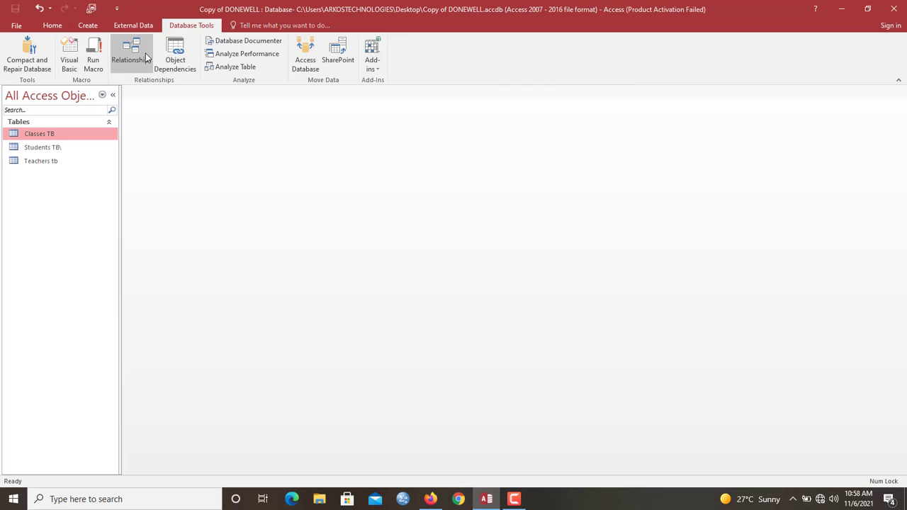
pyautogui.click(131, 54)
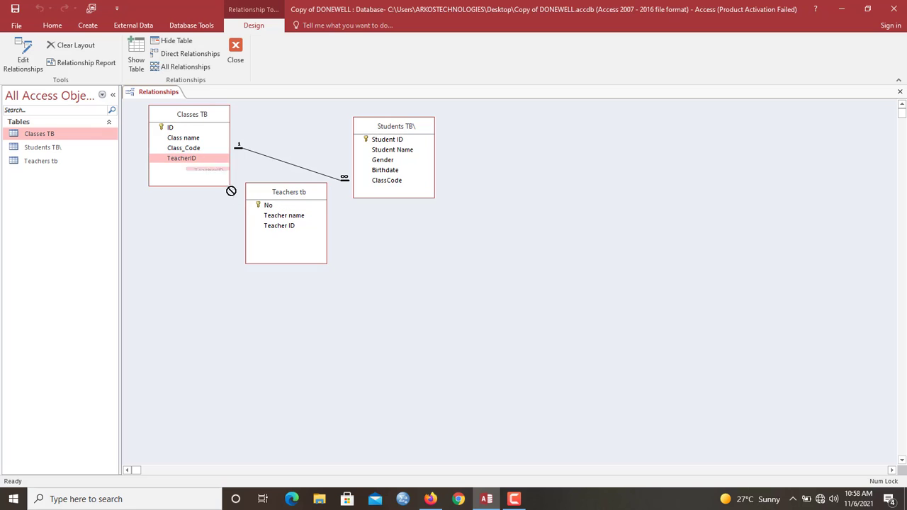
pyautogui.doubleClick(305, 163)
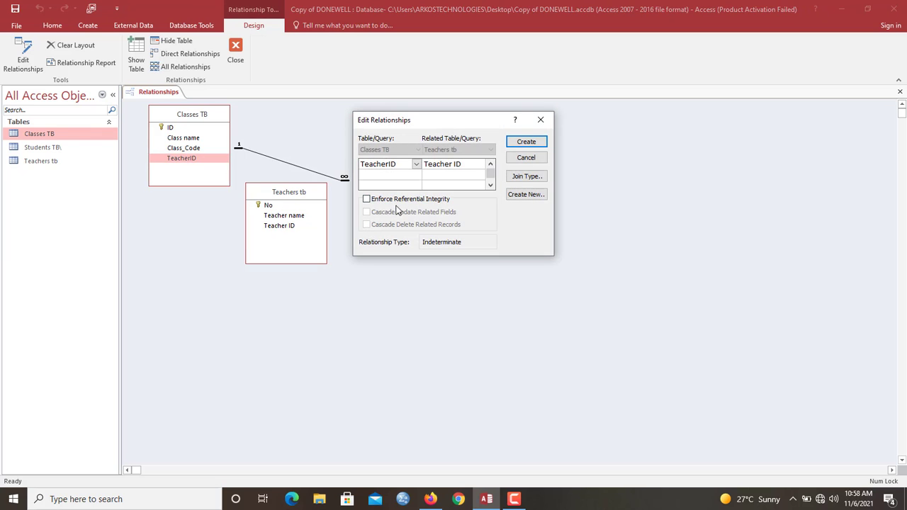
pyautogui.click(366, 199)
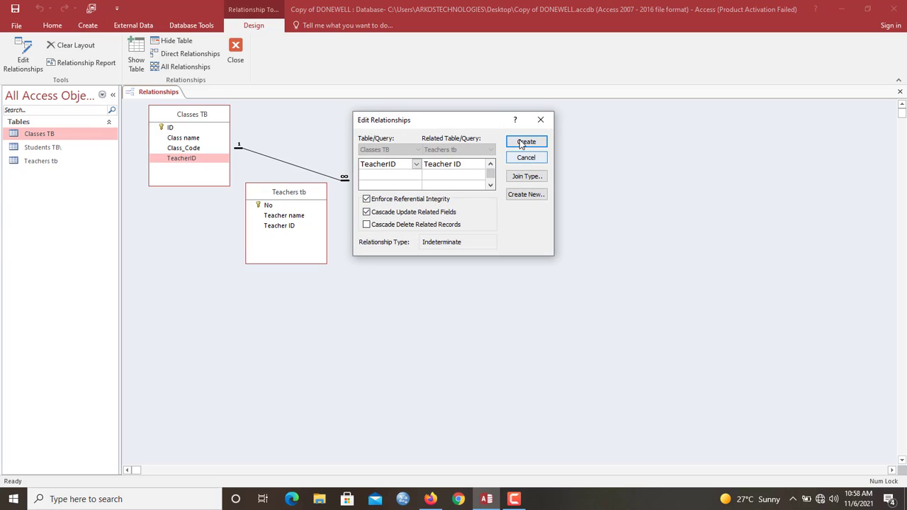
# Attempt to create the link, dismiss the no-unique-index error, and close the diagram.
pyautogui.click(526, 141)
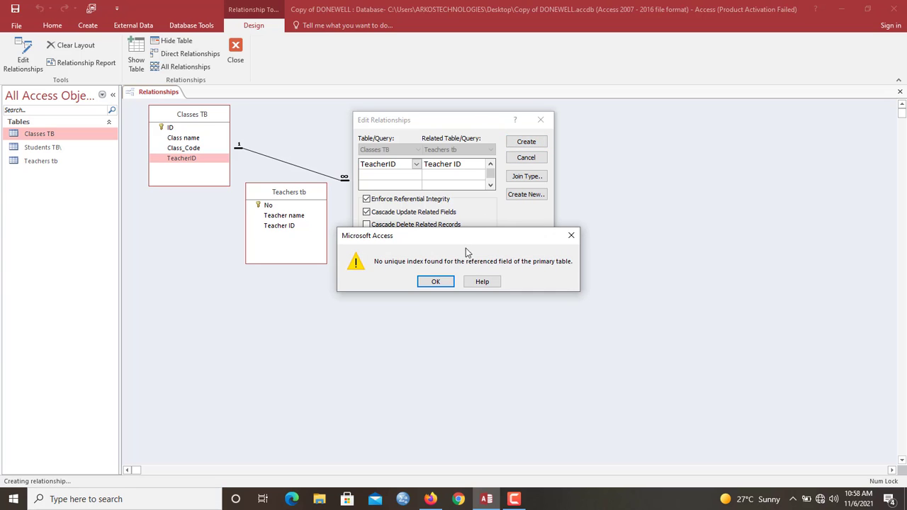
pyautogui.click(436, 280)
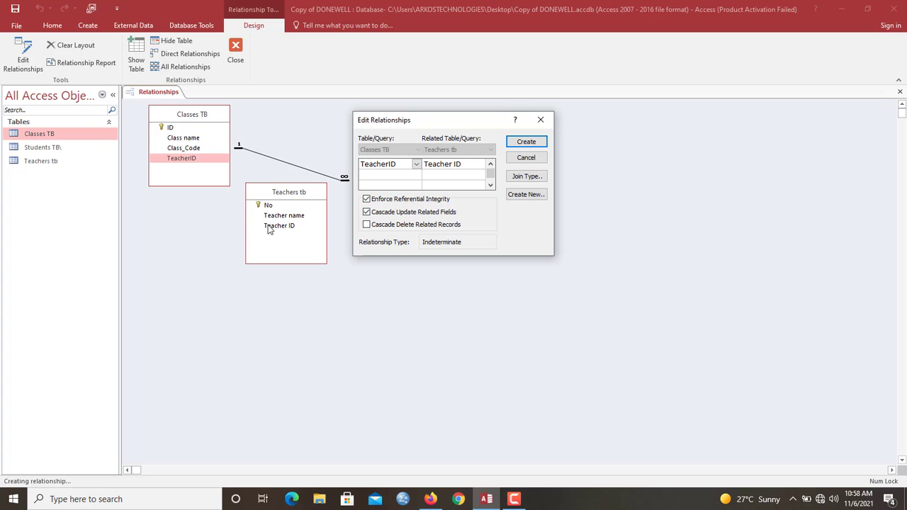
pyautogui.moveTo(467, 142)
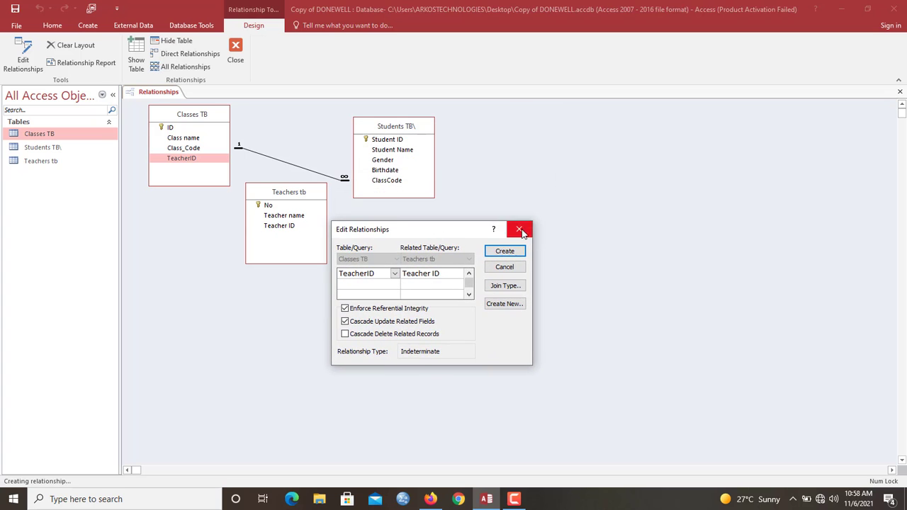
pyautogui.click(520, 230)
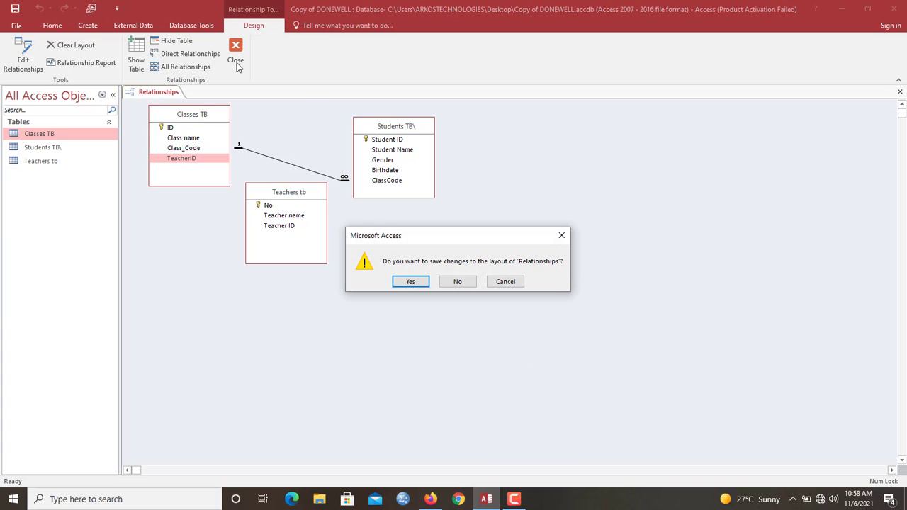
pyautogui.click(456, 280)
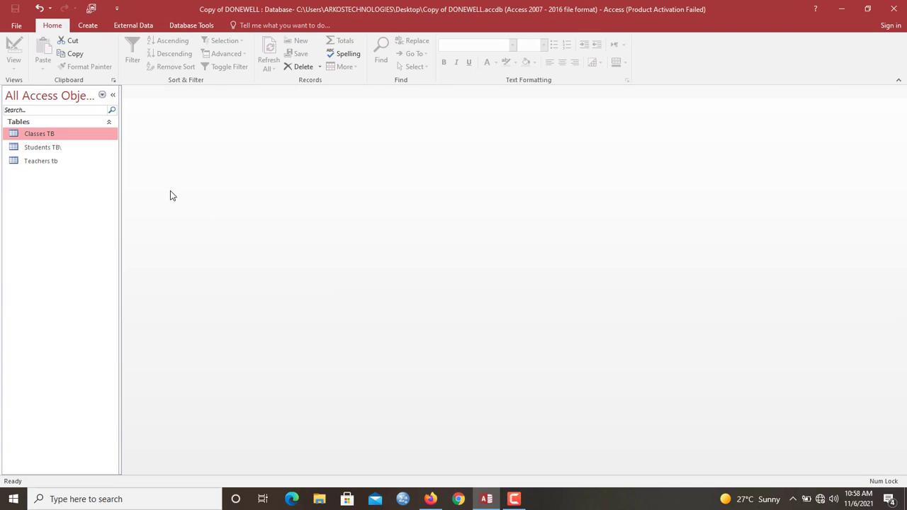
pyautogui.moveTo(42, 134)
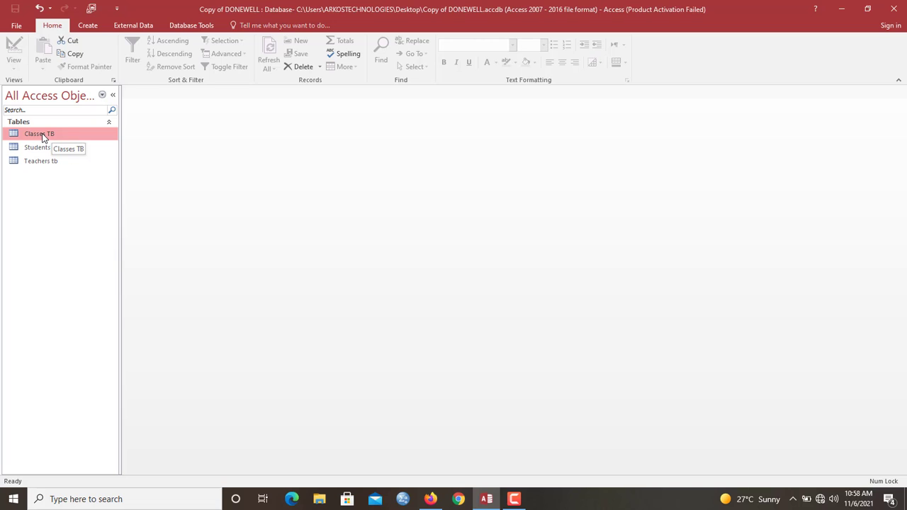
# Open both tables and make Teacher ID in Teachers tb required and unique.
pyautogui.doubleClick(40, 162)
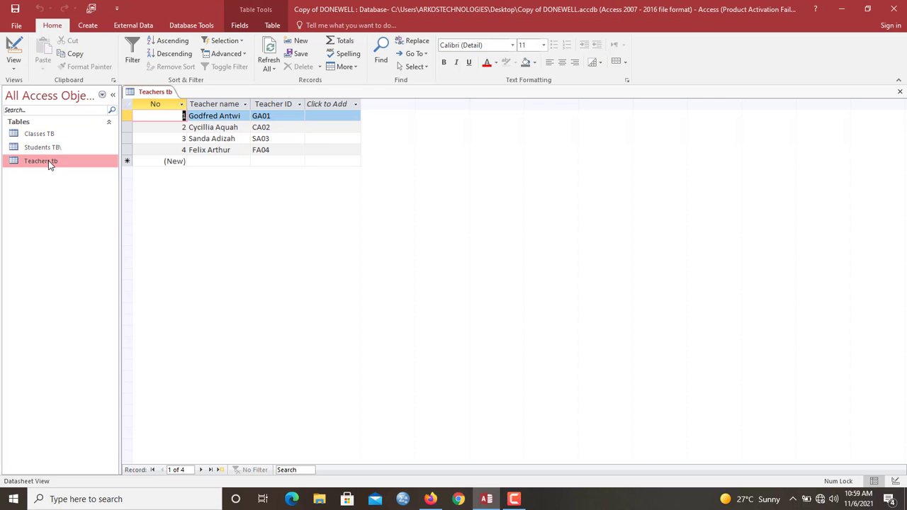
pyautogui.doubleClick(40, 133)
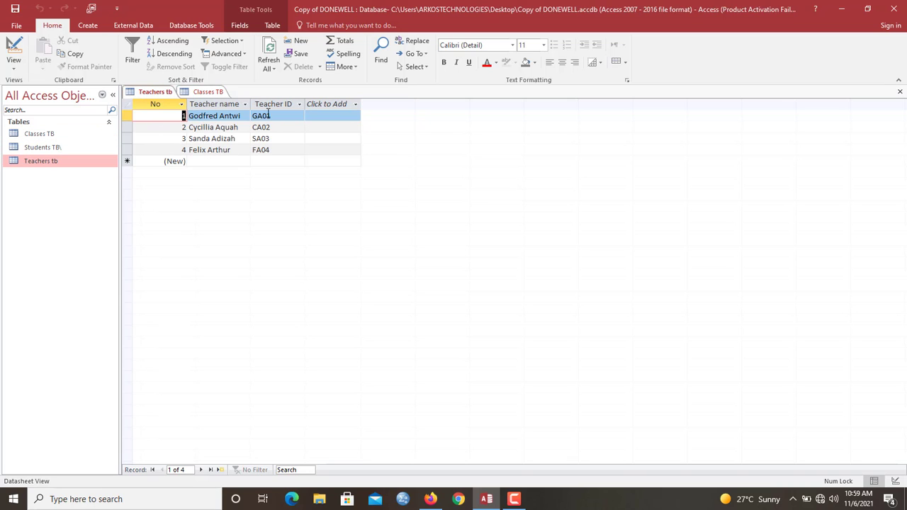
pyautogui.click(273, 104)
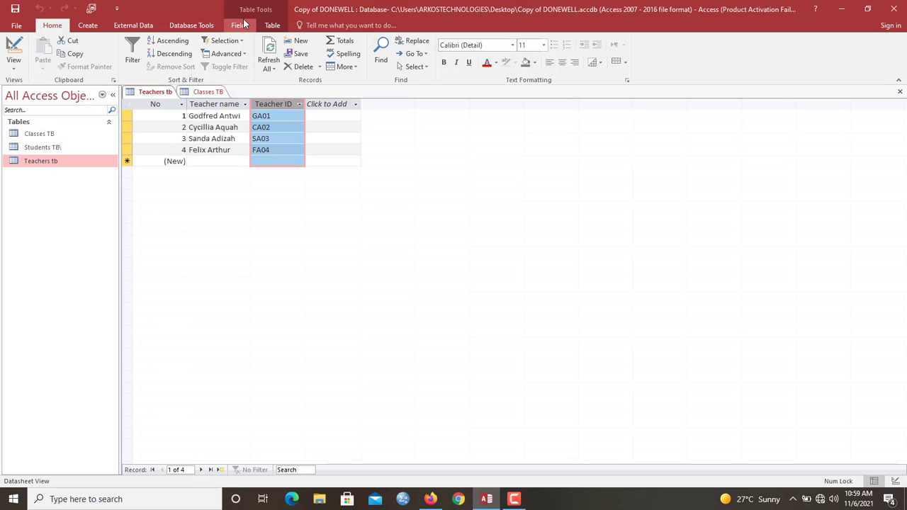
pyautogui.click(239, 25)
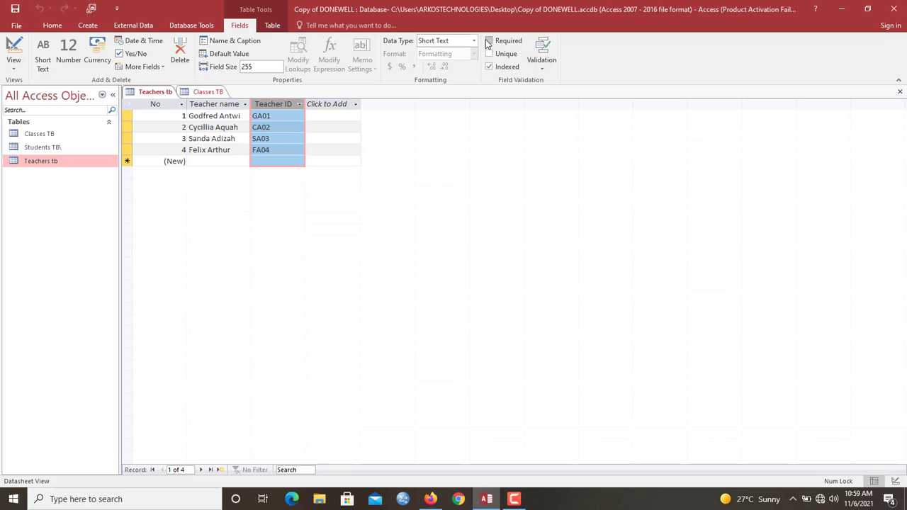
pyautogui.click(489, 54)
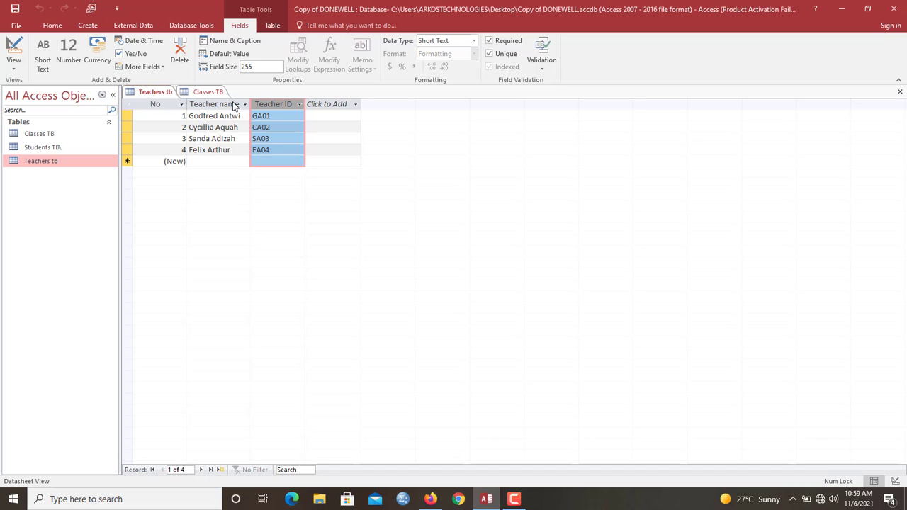
# Make TeacherID in Classes TB required and confirm testing existing records.
pyautogui.click(207, 91)
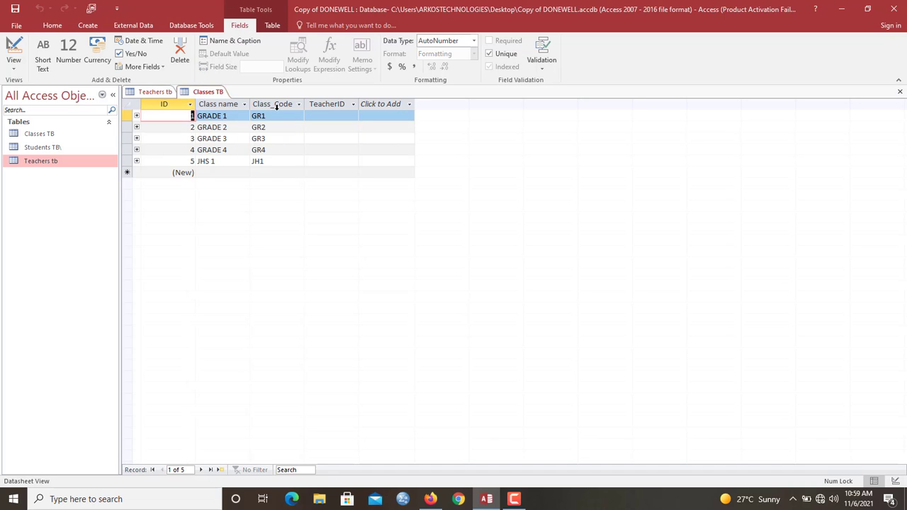
pyautogui.click(326, 103)
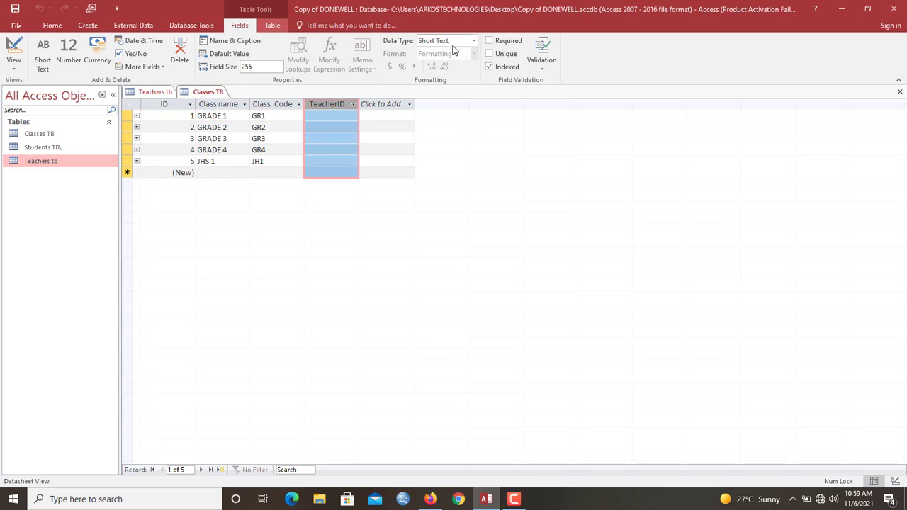
pyautogui.click(489, 39)
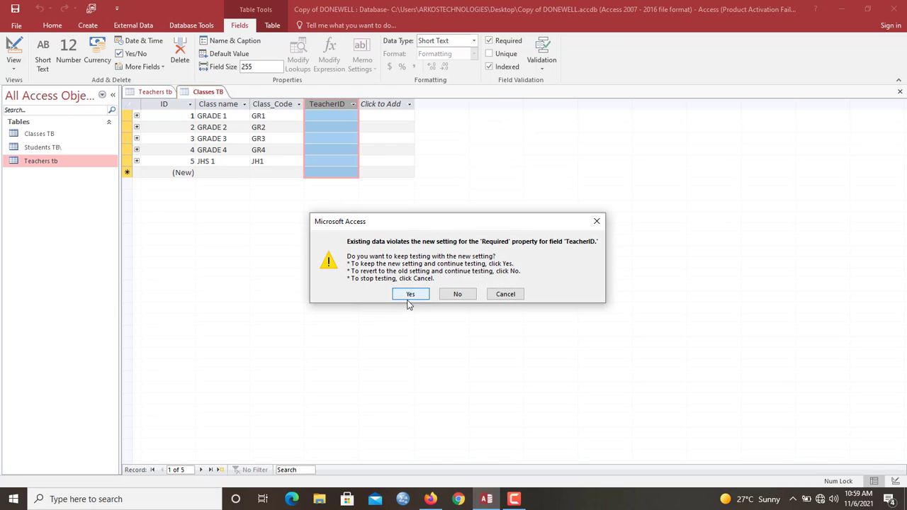
pyautogui.moveTo(410, 293)
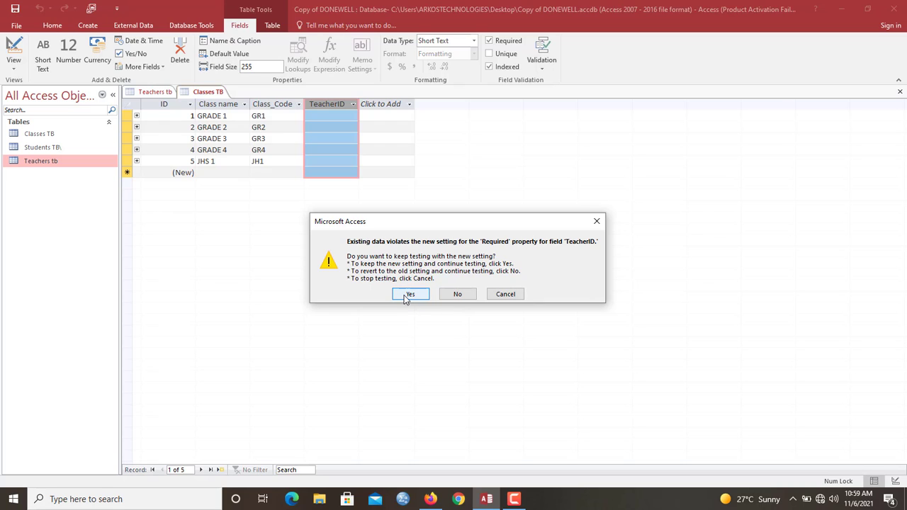
pyautogui.click(410, 293)
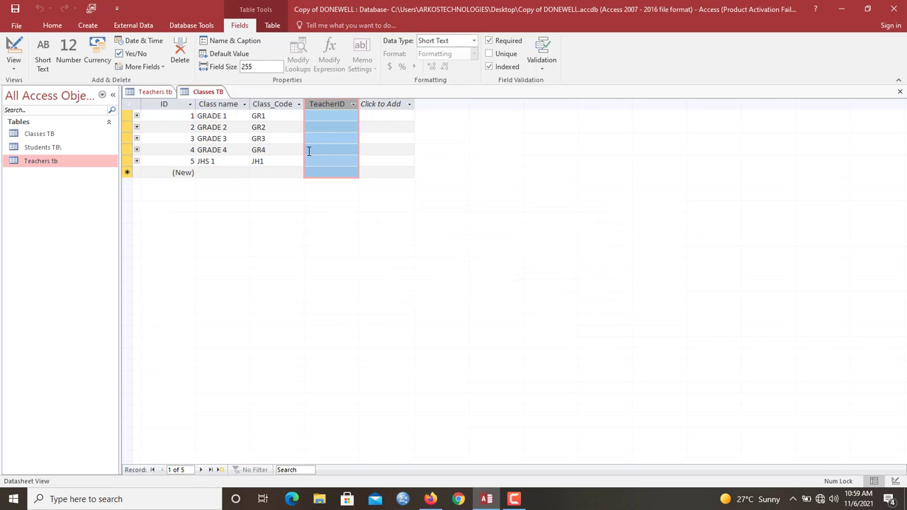
pyautogui.rightClick(207, 91)
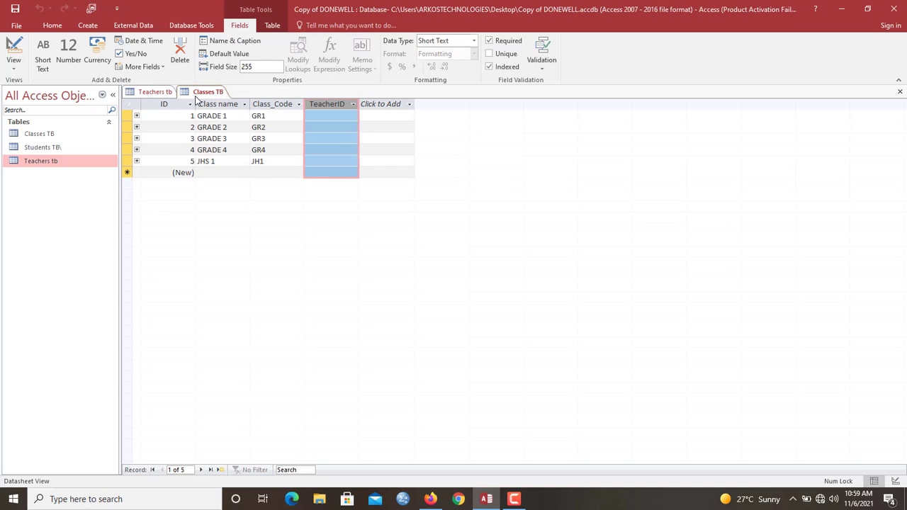
pyautogui.click(332, 117)
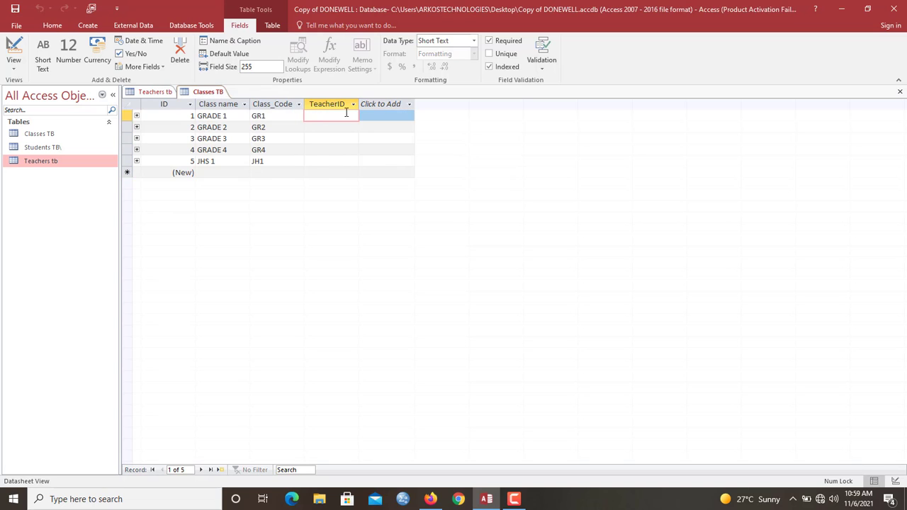
# Enter GA01 as the TeacherID for the first two classes, checking against Teachers tb.
pyautogui.click(156, 91)
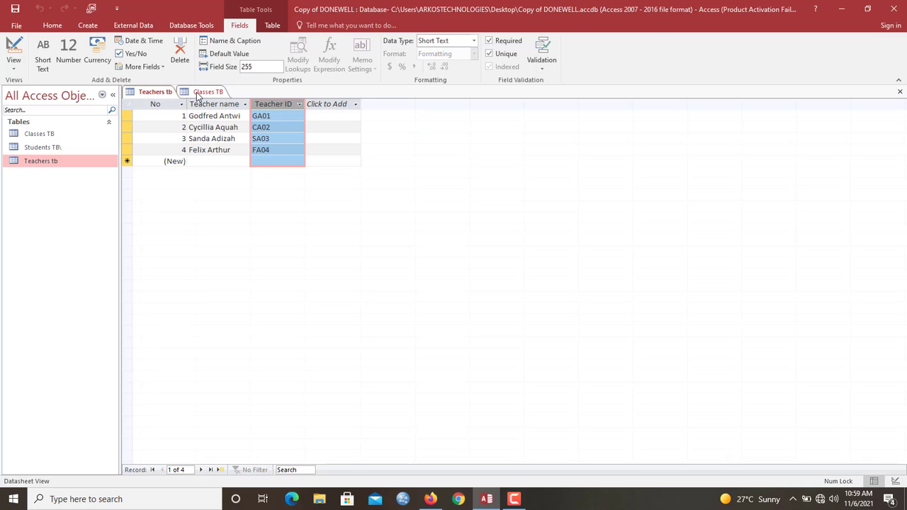
pyautogui.click(207, 91)
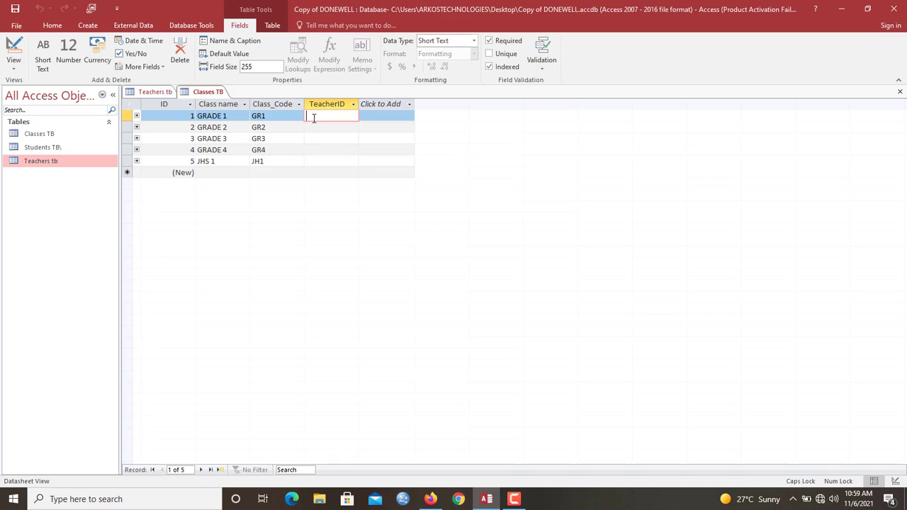
pyautogui.write('GA01')
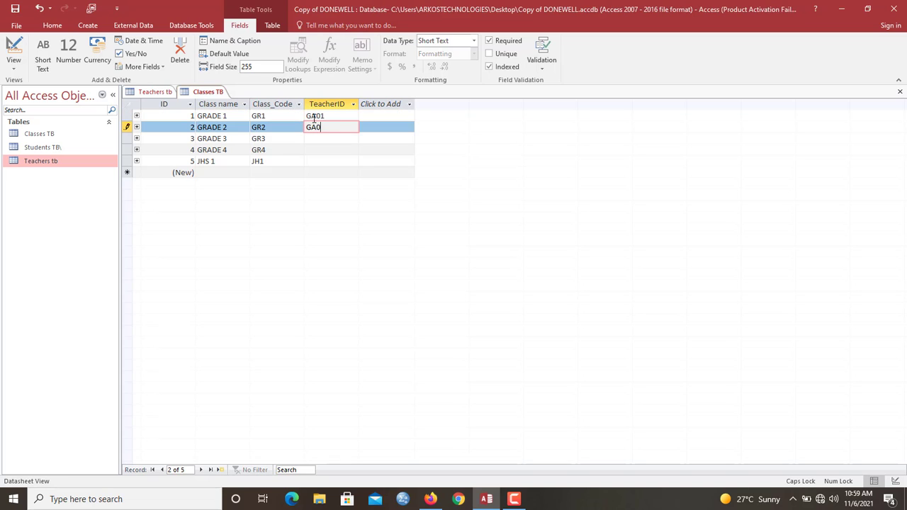
pyautogui.write('1')
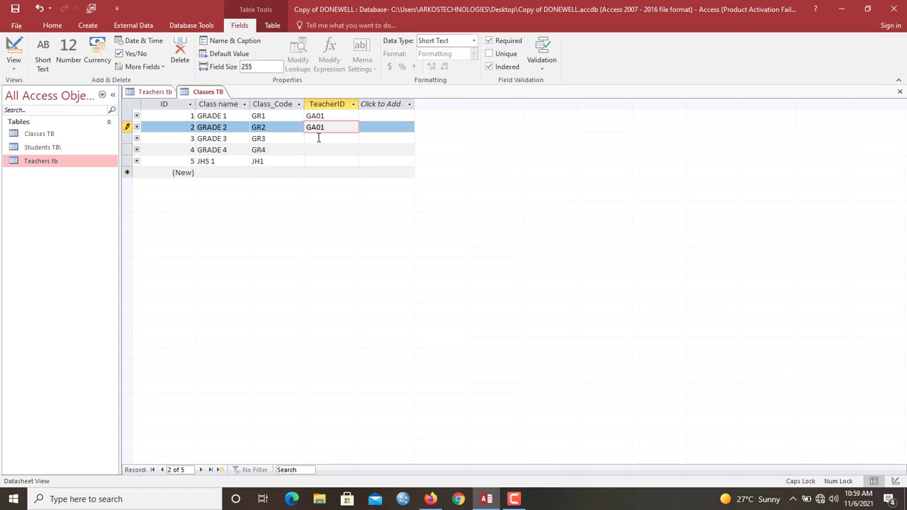
pyautogui.click(155, 91)
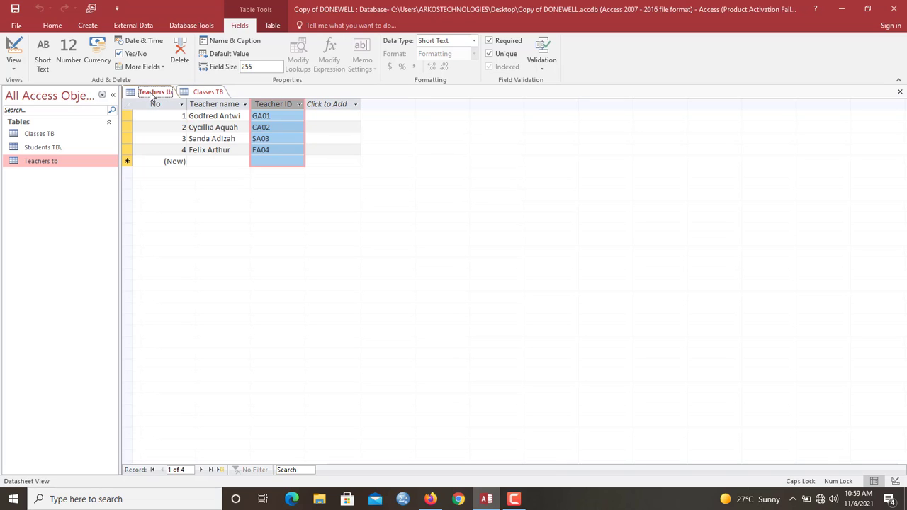
pyautogui.click(207, 90)
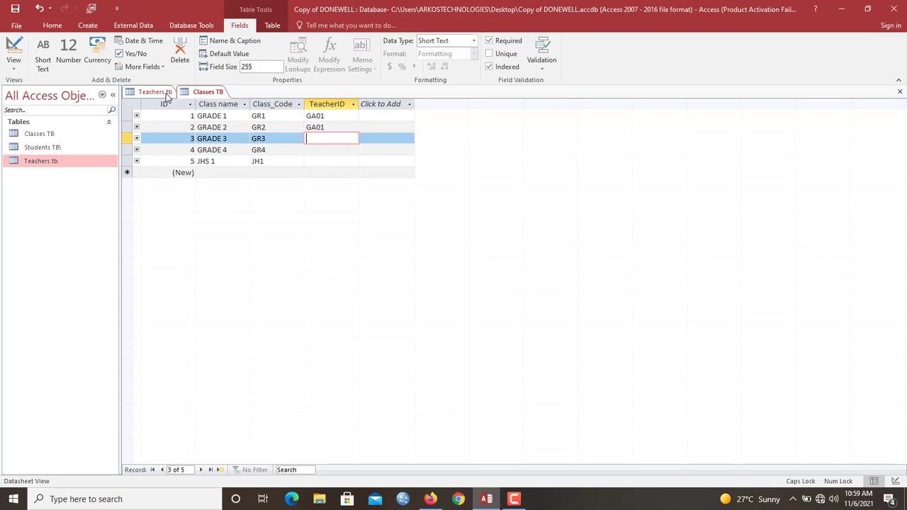
# Enter SA03 as the TeacherID for the third and fourth classes.
pyautogui.click(155, 91)
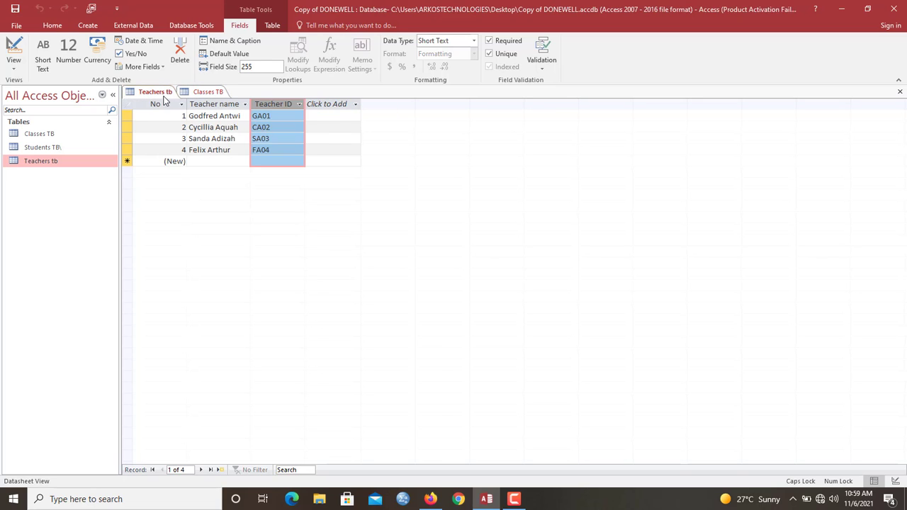
pyautogui.click(207, 90)
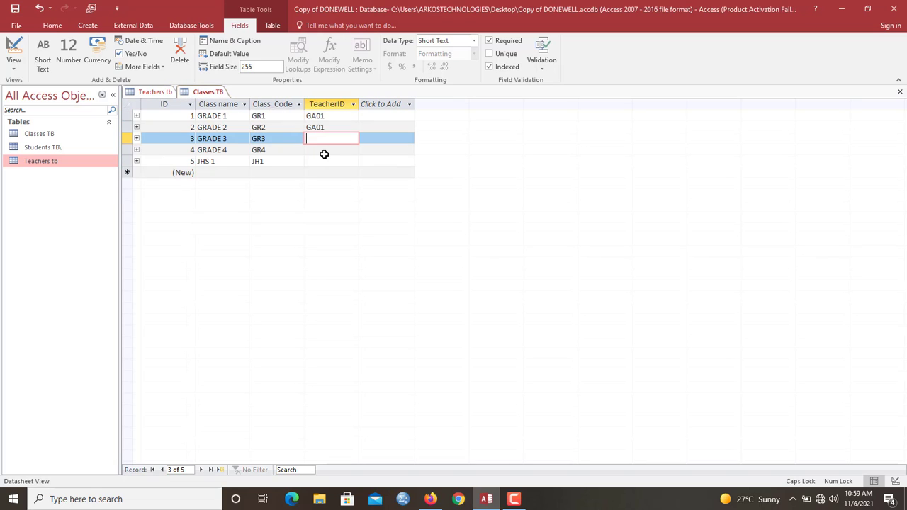
pyautogui.write('SA03')
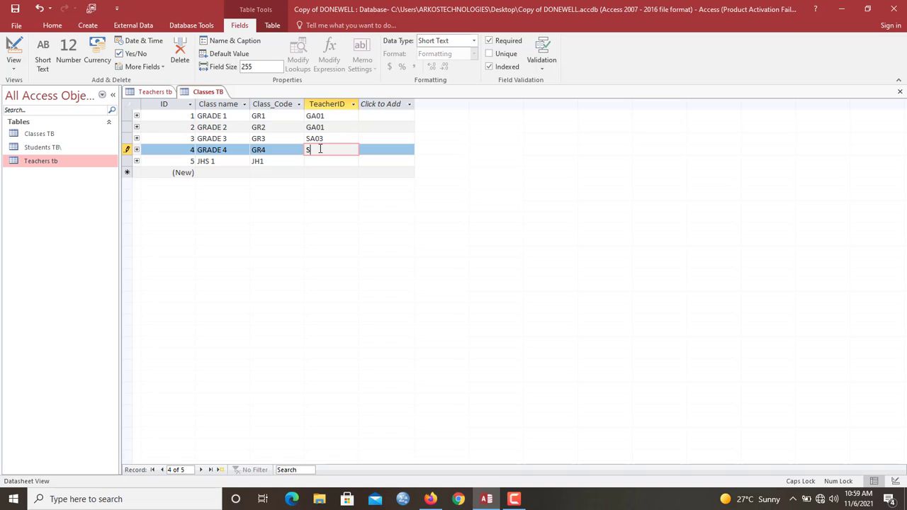
pyautogui.write('A03')
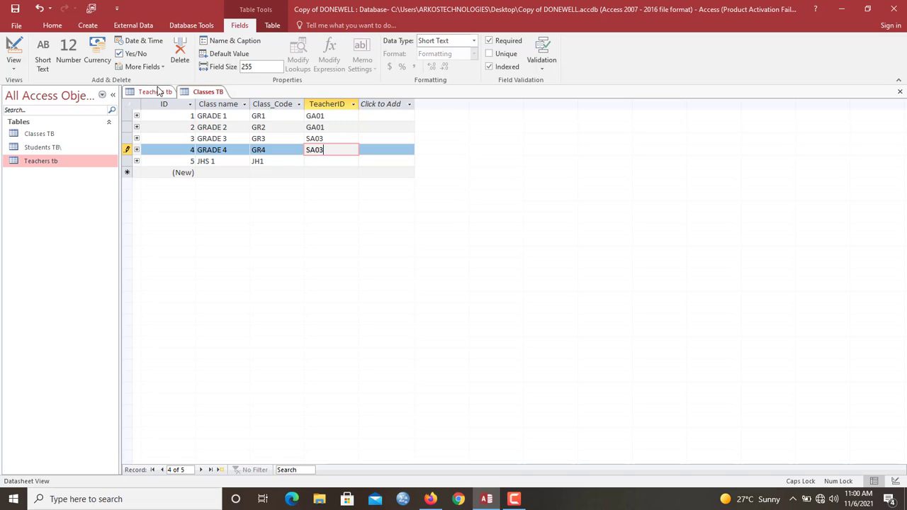
# Enter FA04 as the TeacherID for the JHS 1 row and commit it.
pyautogui.click(153, 91)
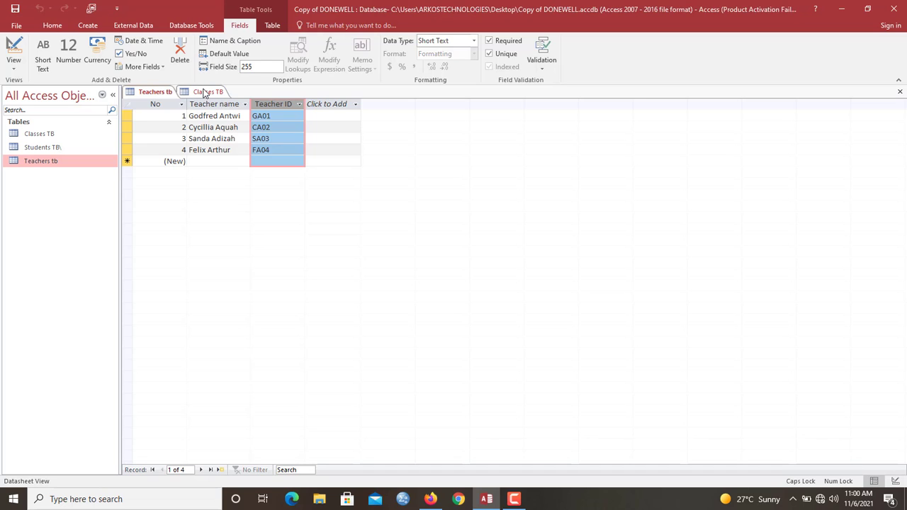
pyautogui.click(207, 91)
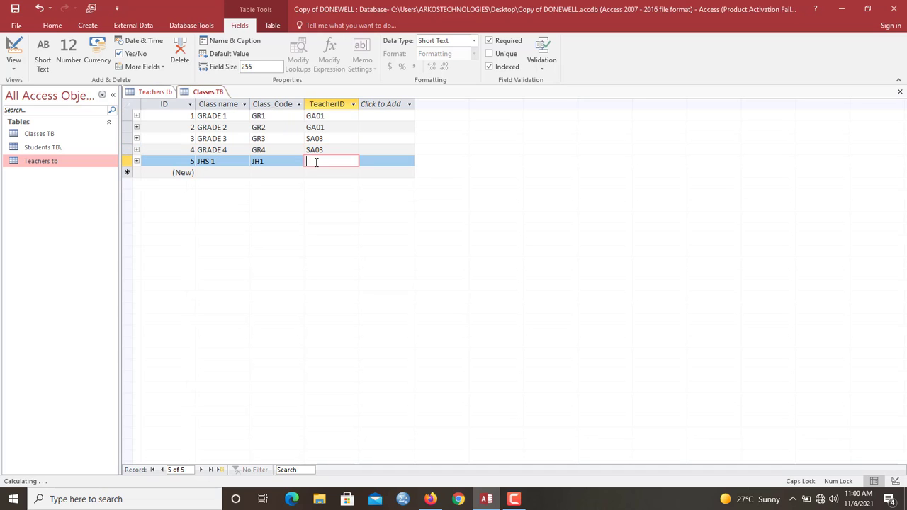
pyautogui.write('SA')
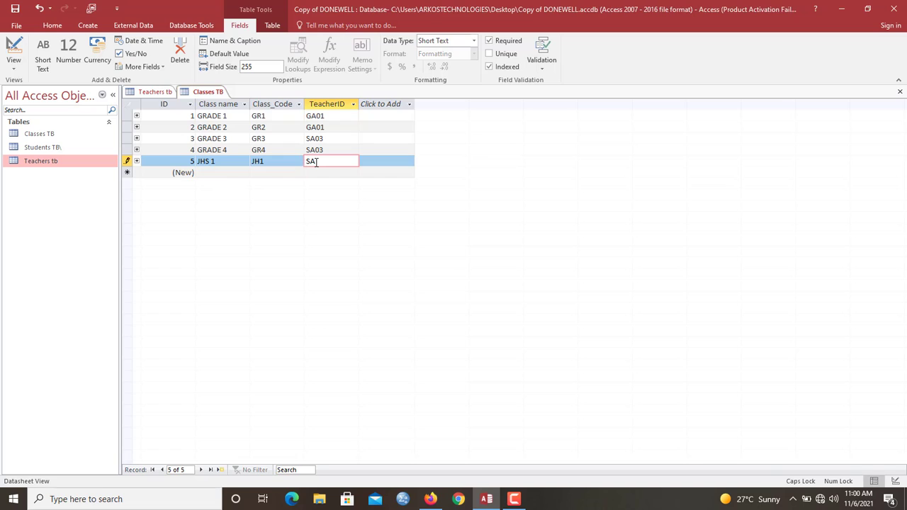
pyautogui.press('Backspace')
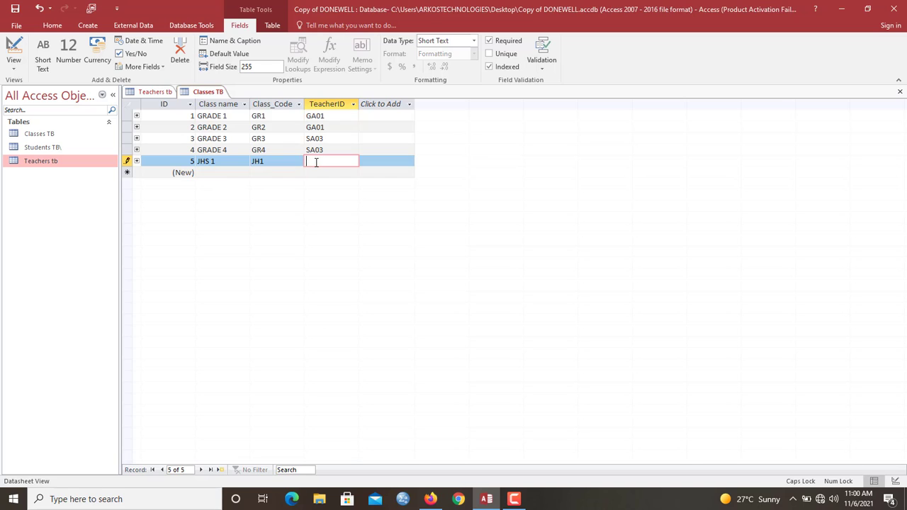
pyautogui.write('FA04')
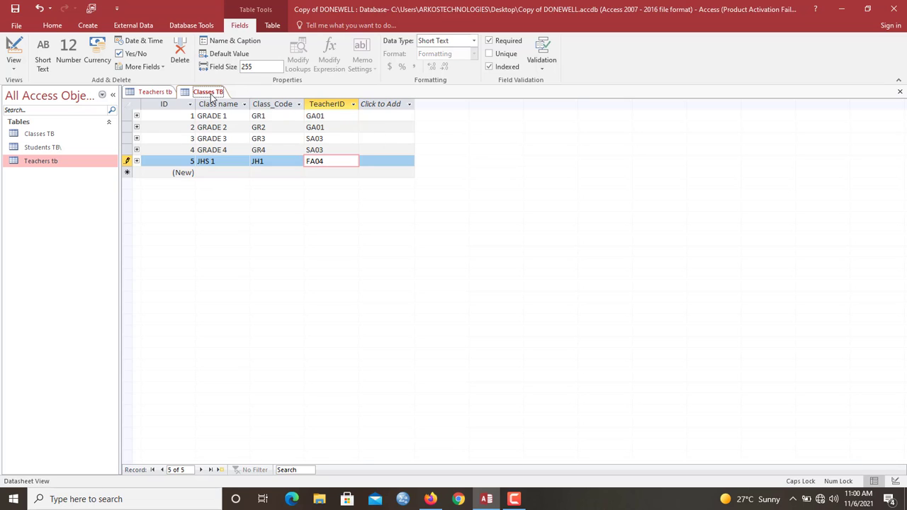
pyautogui.click(326, 103)
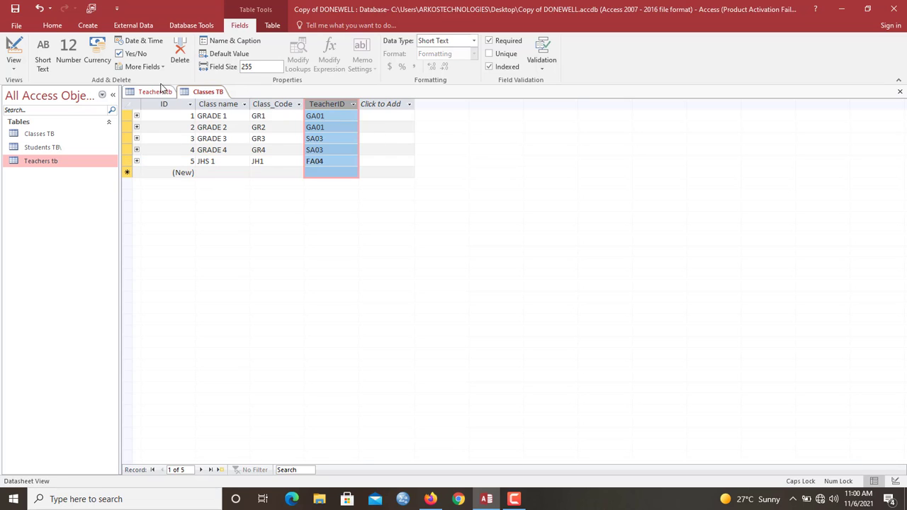
pyautogui.click(155, 90)
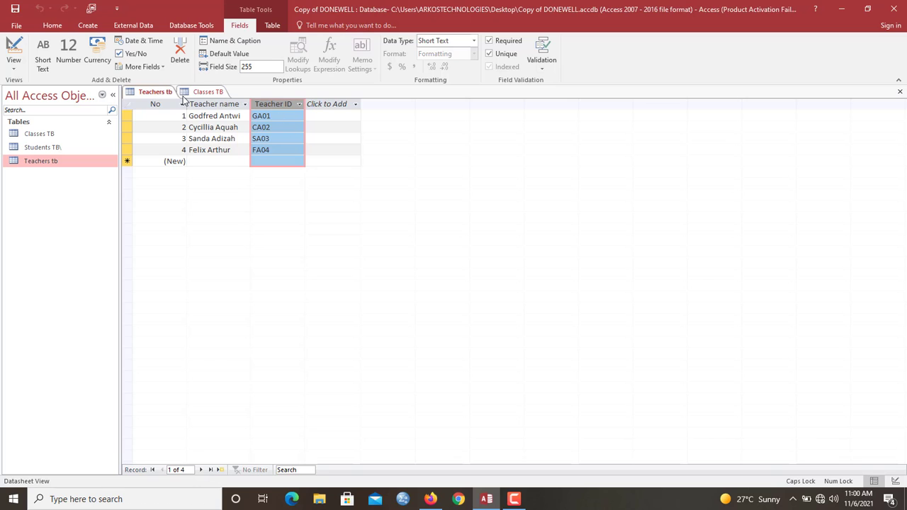
pyautogui.rightClick(207, 91)
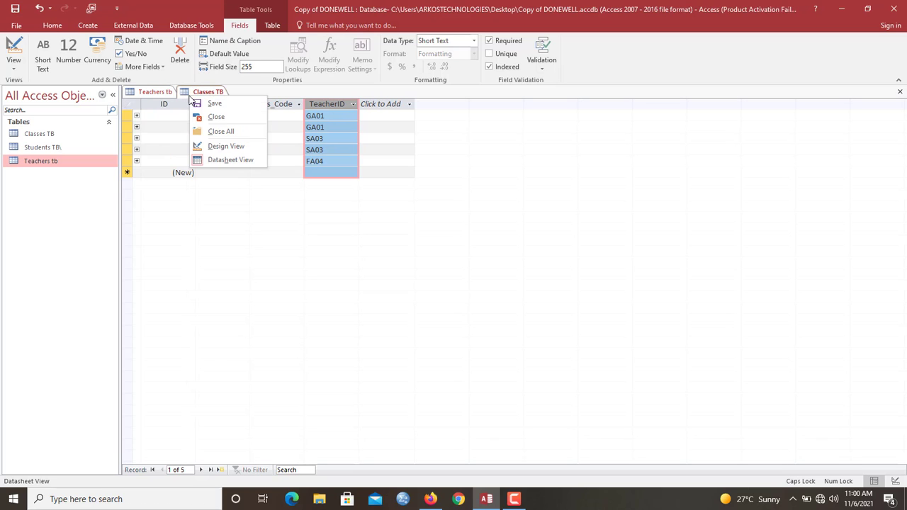
# Close Classes TB and the Show Table list, leaving the relationships diagram with both links.
pyautogui.click(221, 130)
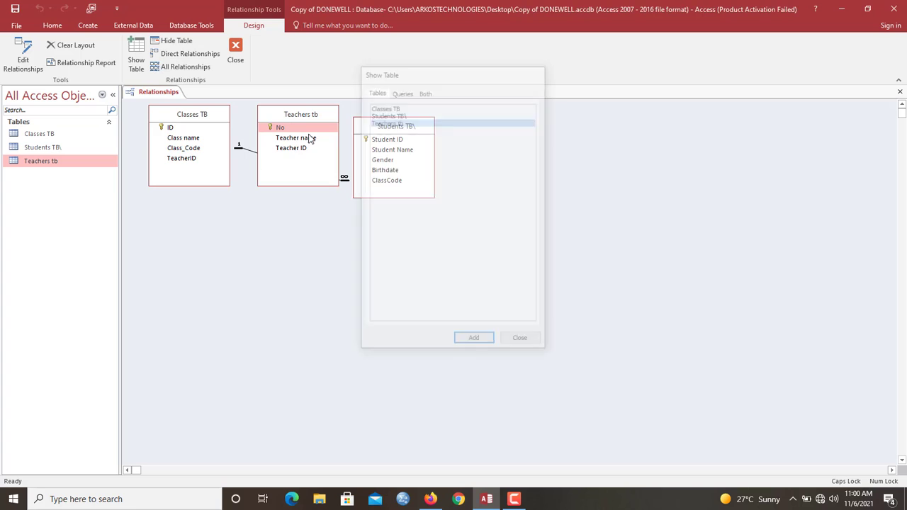
pyautogui.click(519, 337)
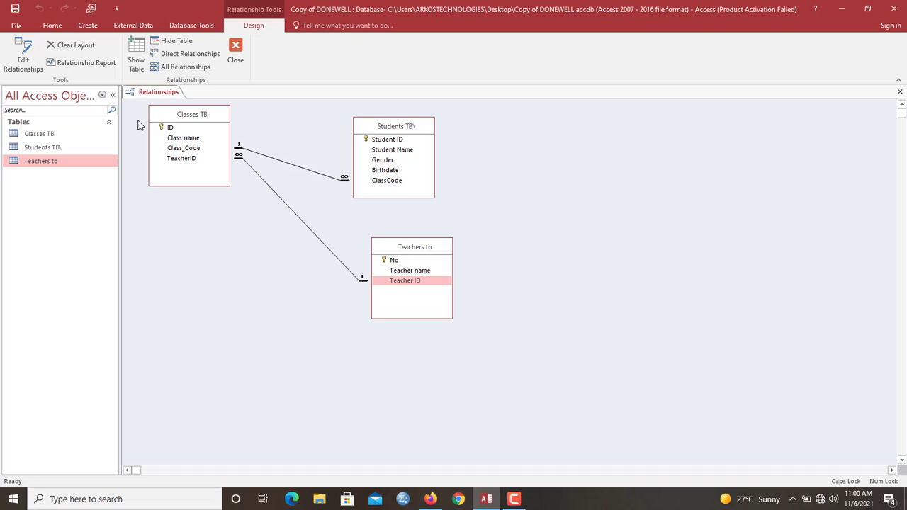
pyautogui.moveTo(209, 190)
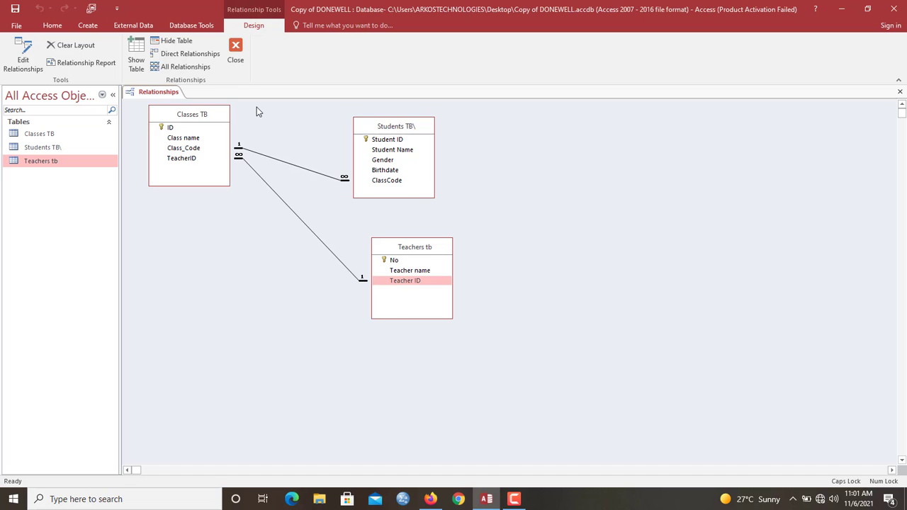
pyautogui.moveTo(85, 96)
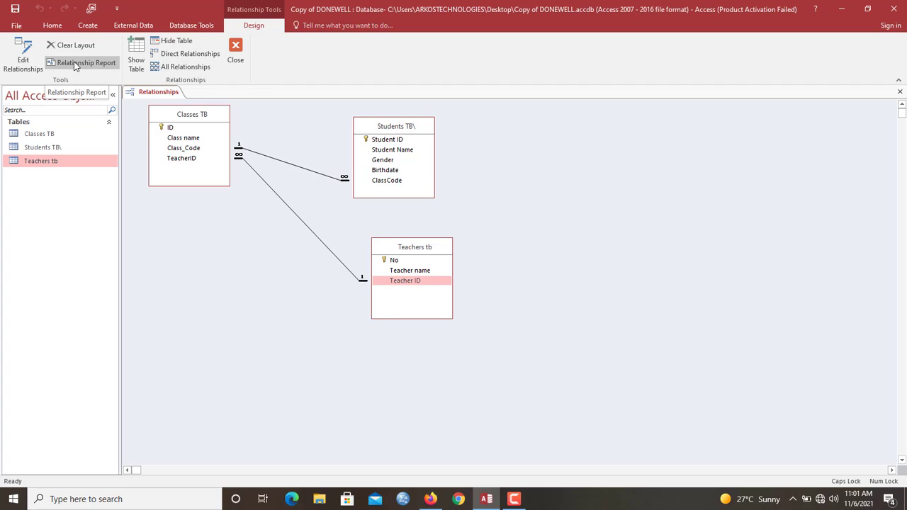
# Generate the Relationship Report print preview for Copy of DONEWELL.
pyautogui.click(86, 63)
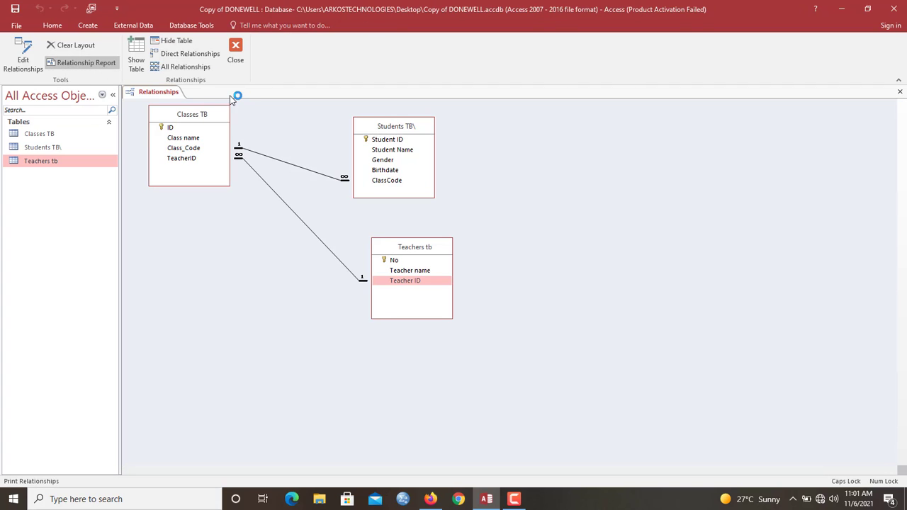
pyautogui.click(51, 26)
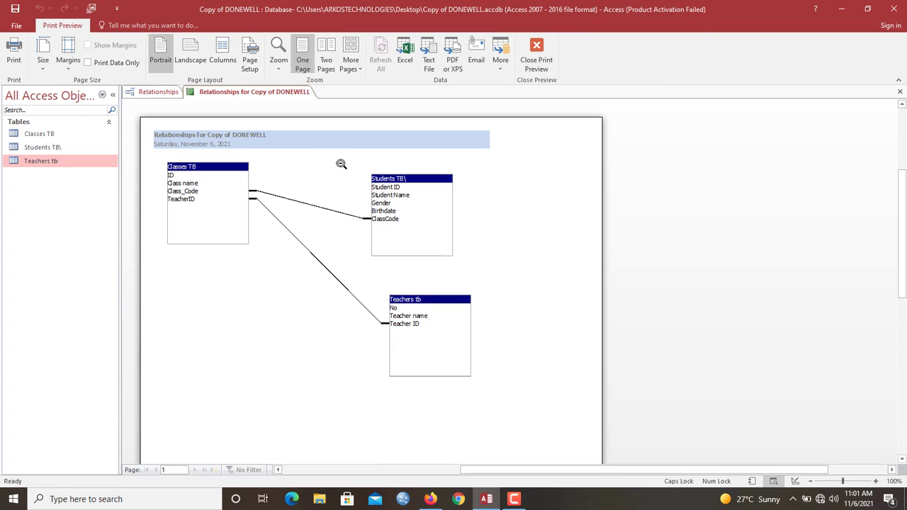
pyautogui.moveTo(513, 73)
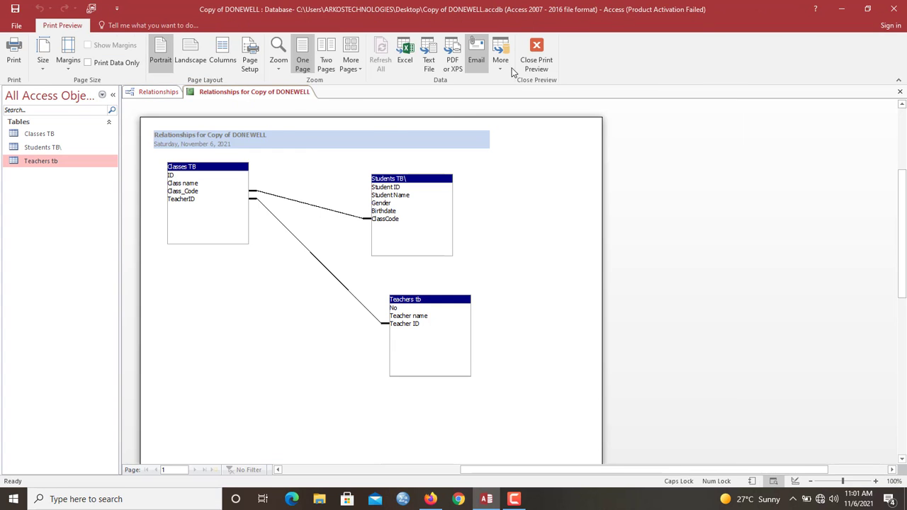
pyautogui.moveTo(452, 55)
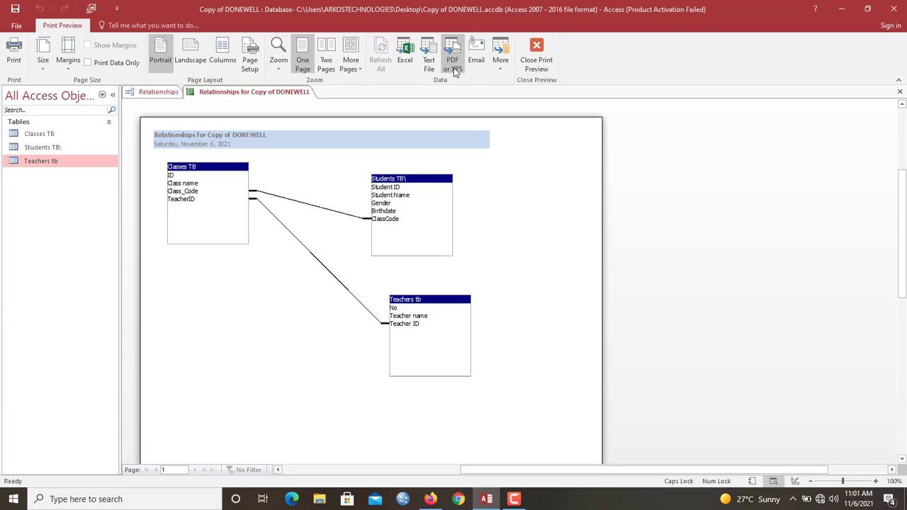
pyautogui.moveTo(437, 92)
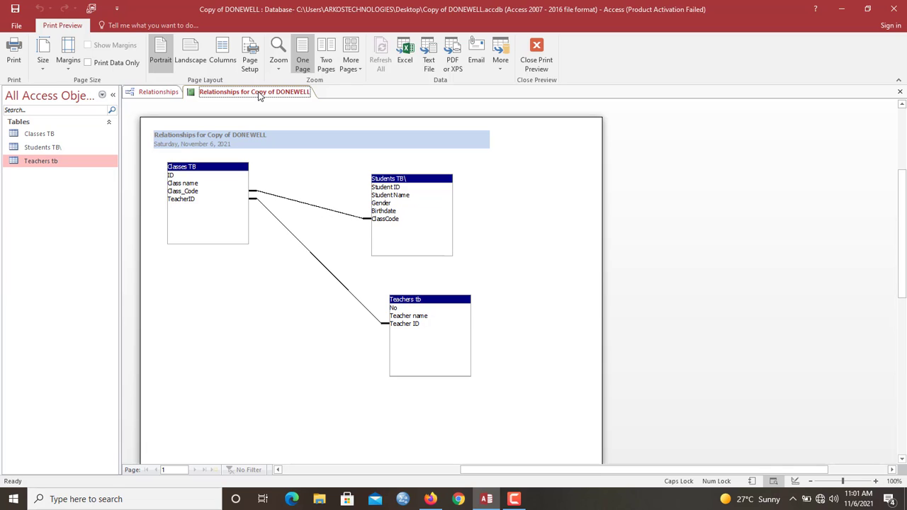
pyautogui.moveTo(284, 98)
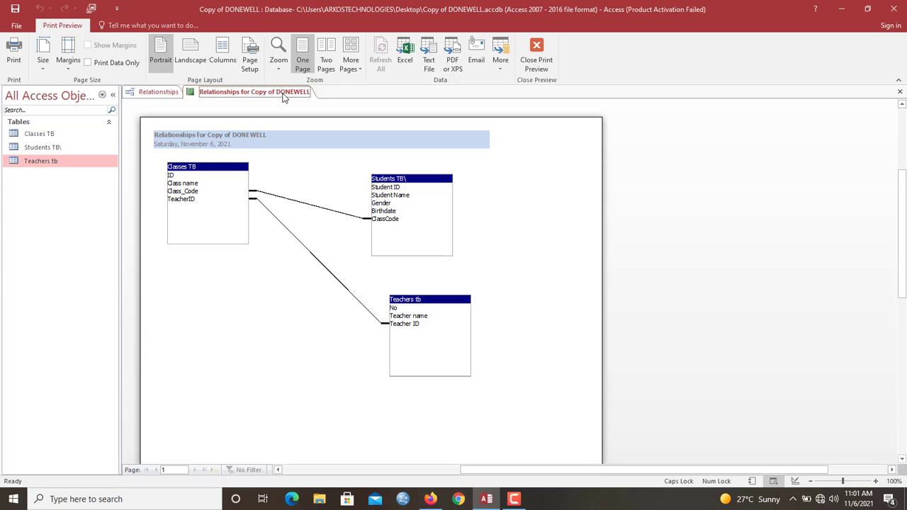